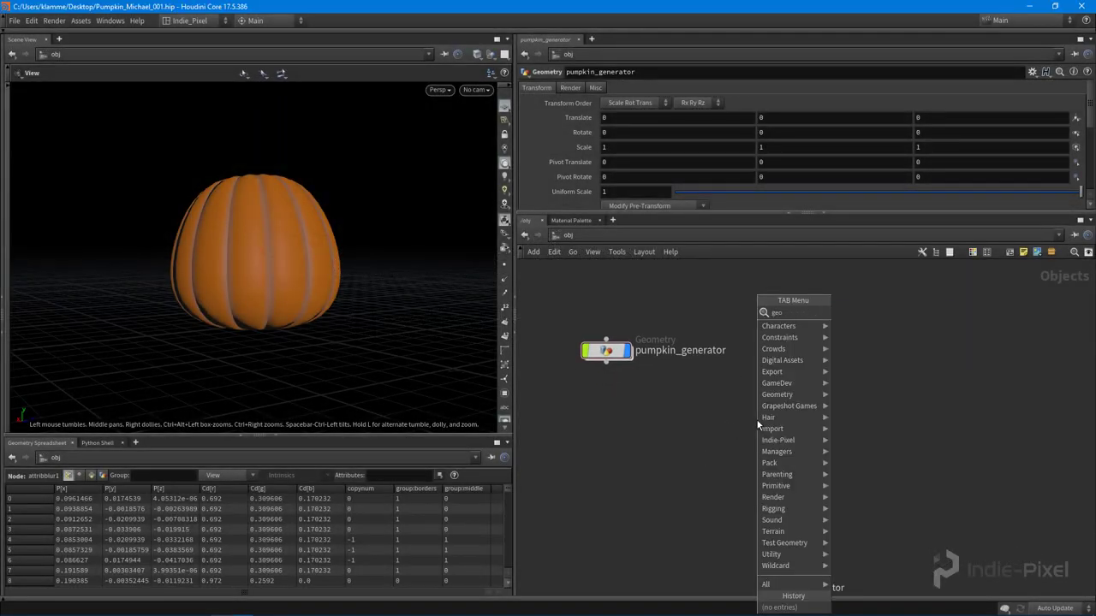
Step: Add a Geometry object and rename it ip_jackolatern_creator
click(774, 393)
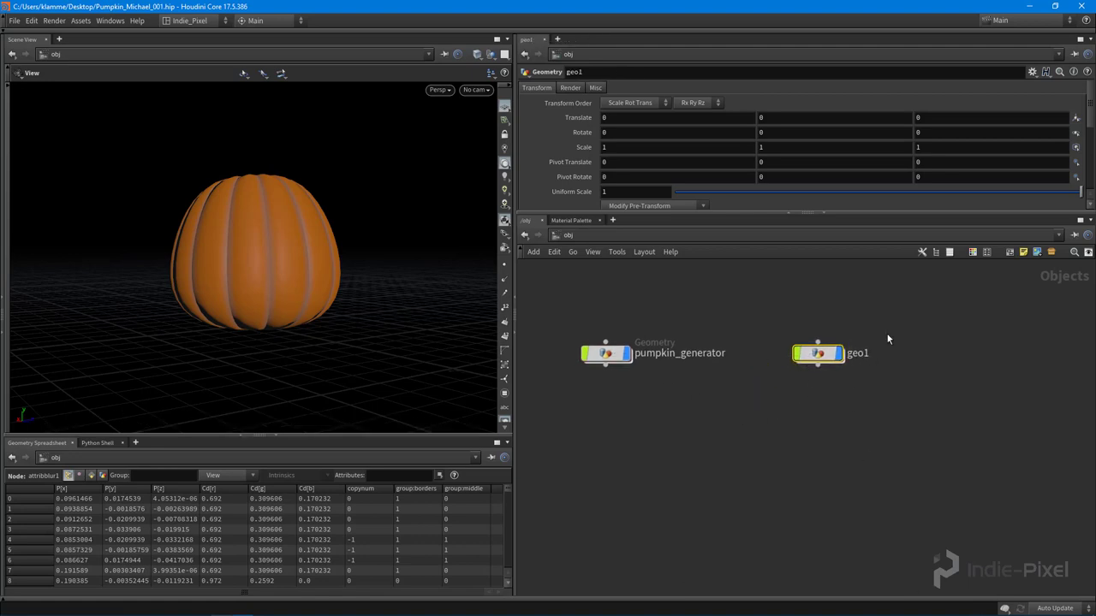
double_click(855, 353)
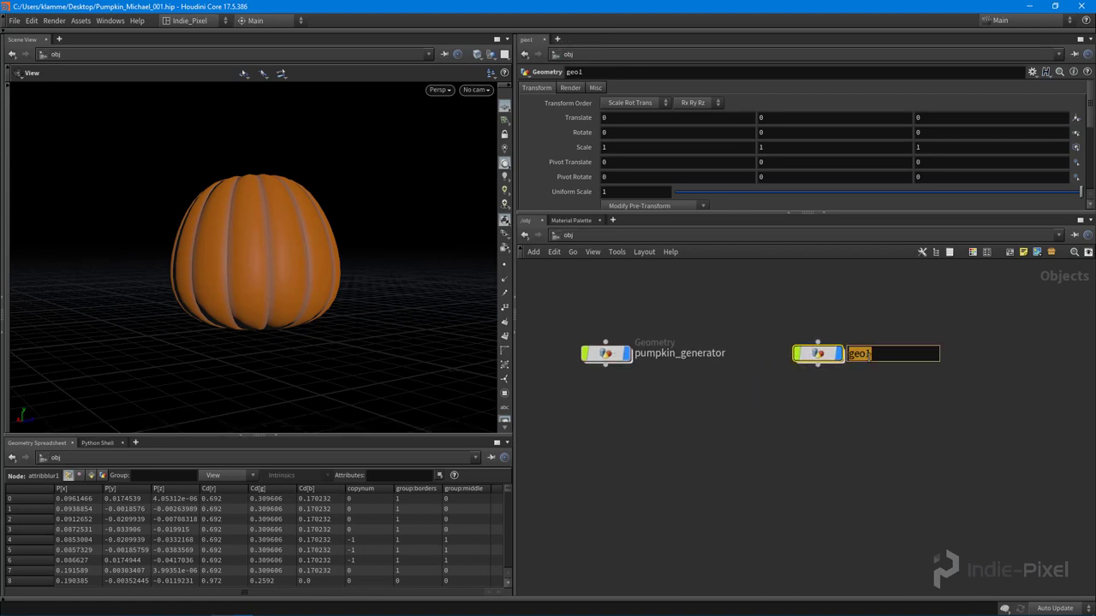
text(ip_p)
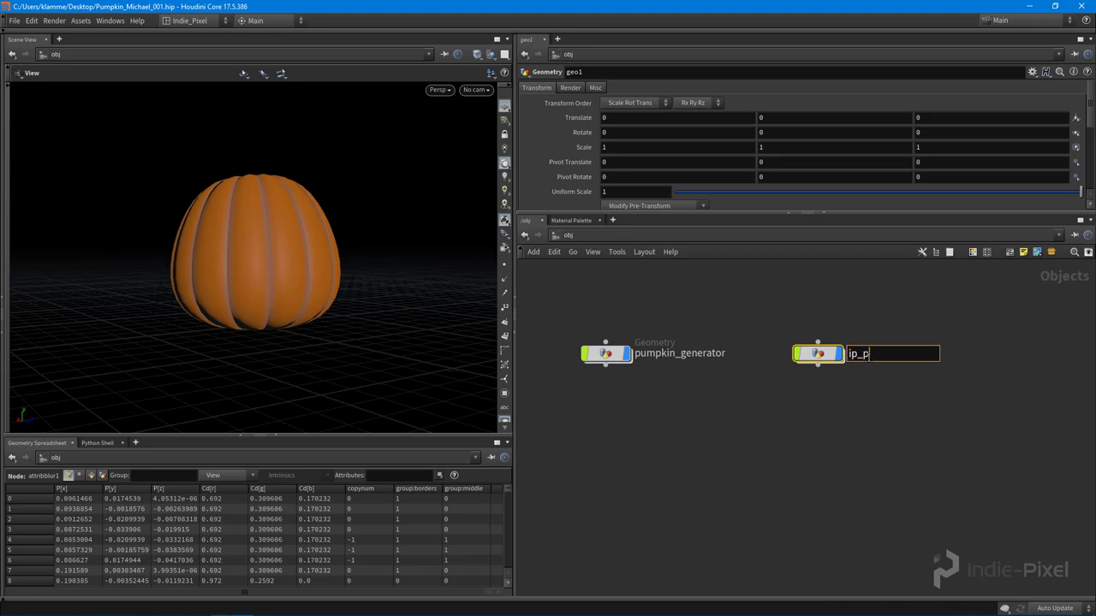
text(jackol)
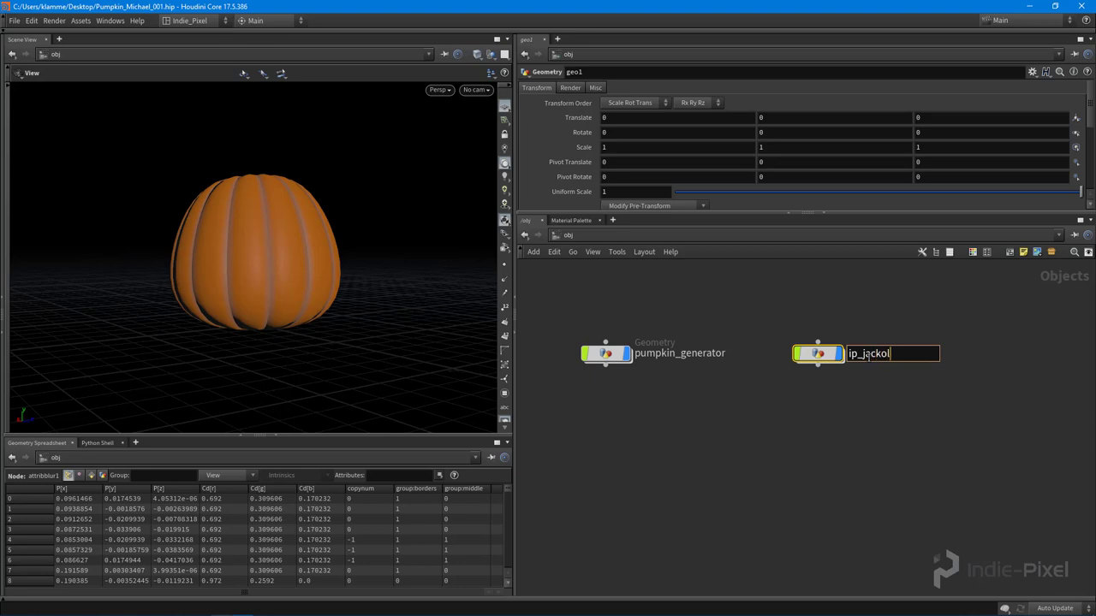
text(atern_)
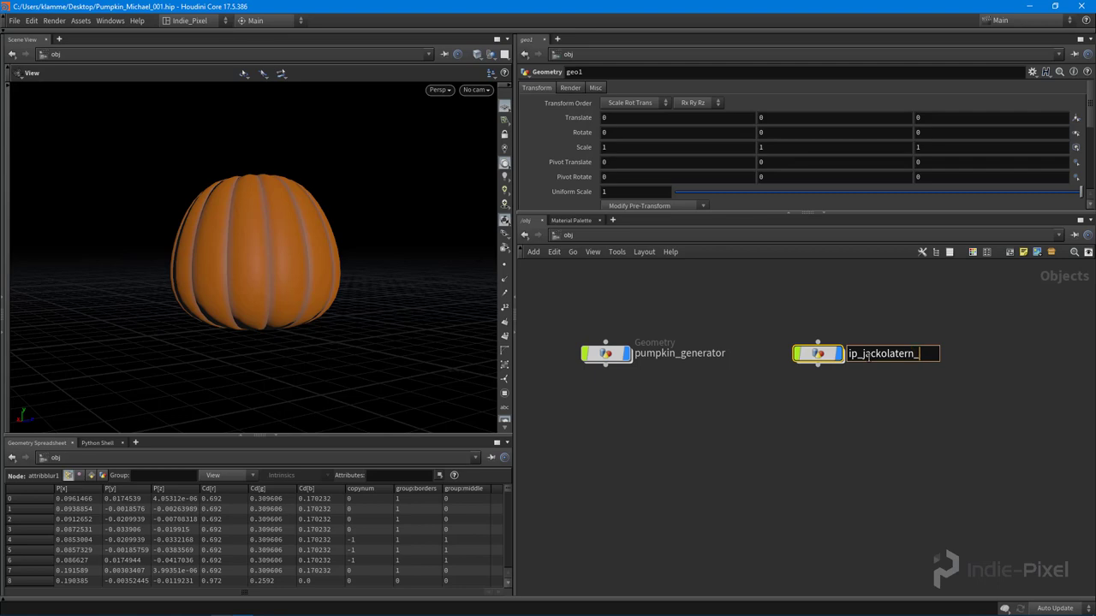
text(jackolatern_creator)
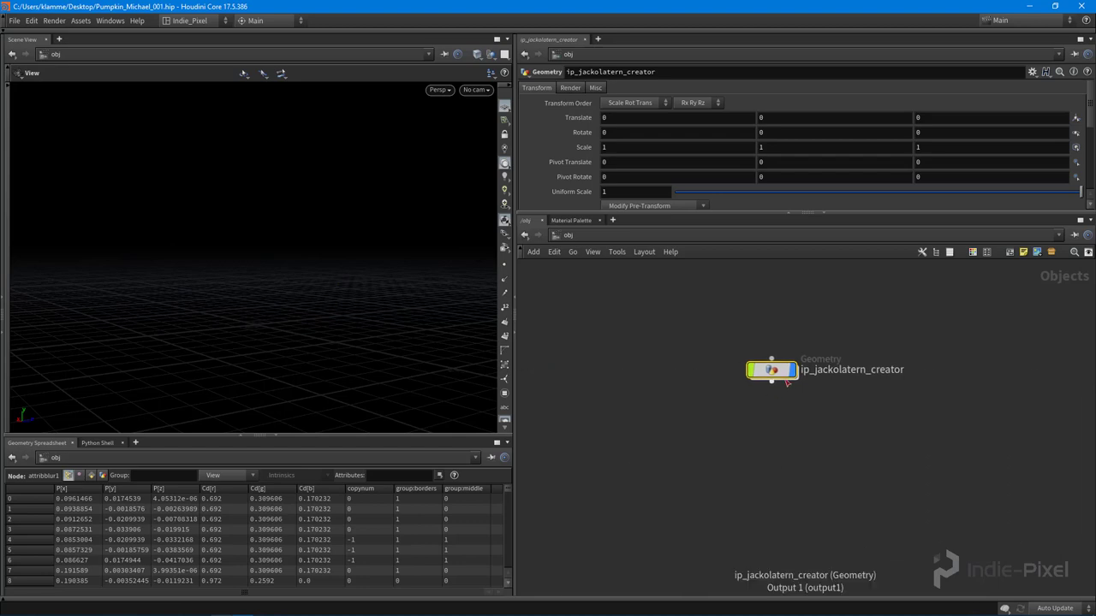
Step: Dive into the geo node, try a Polygon Mesh sphere with fewer rows and columns, then delete it
double_click(770, 369)
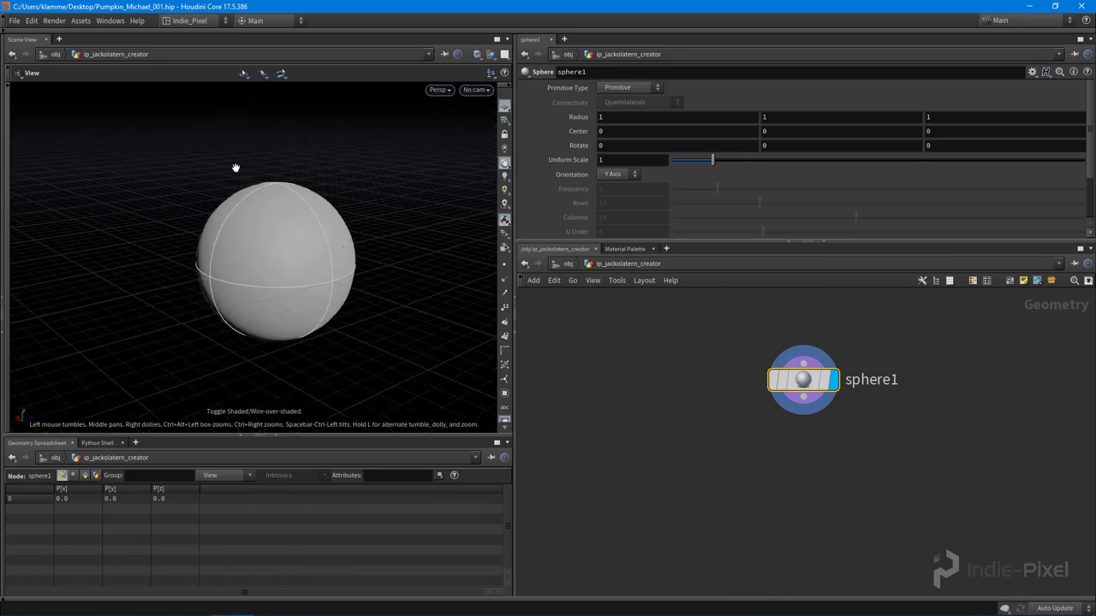
click(626, 86)
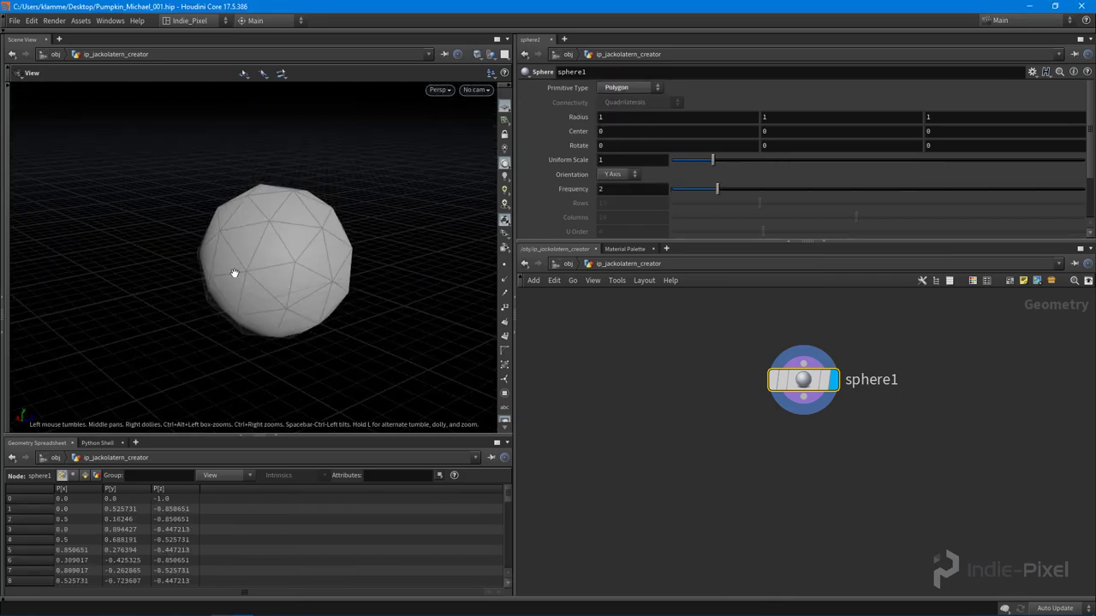
click(629, 85)
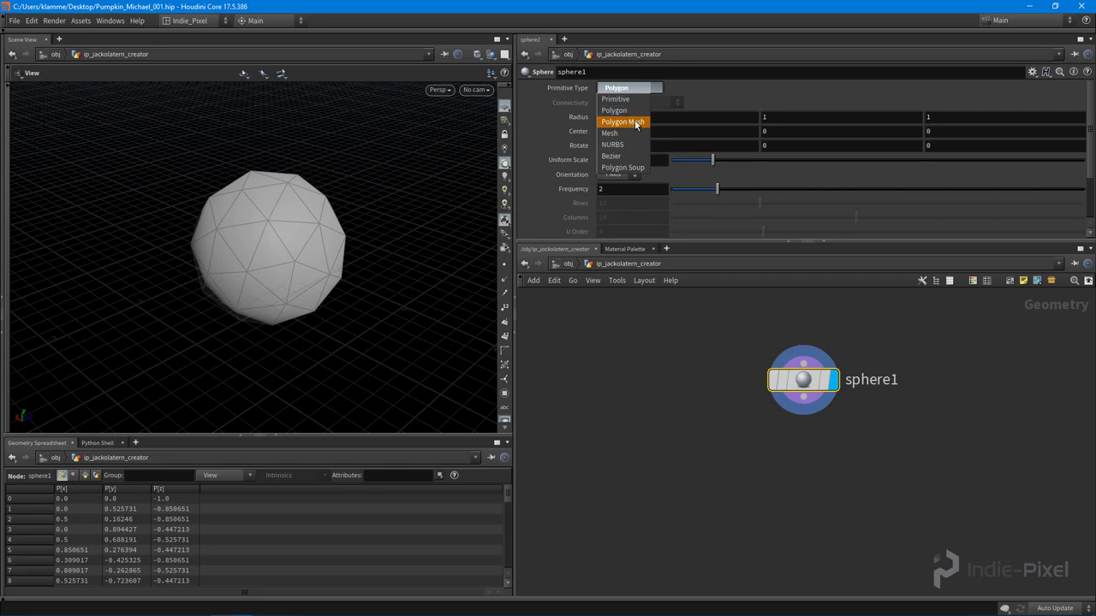
click(627, 122)
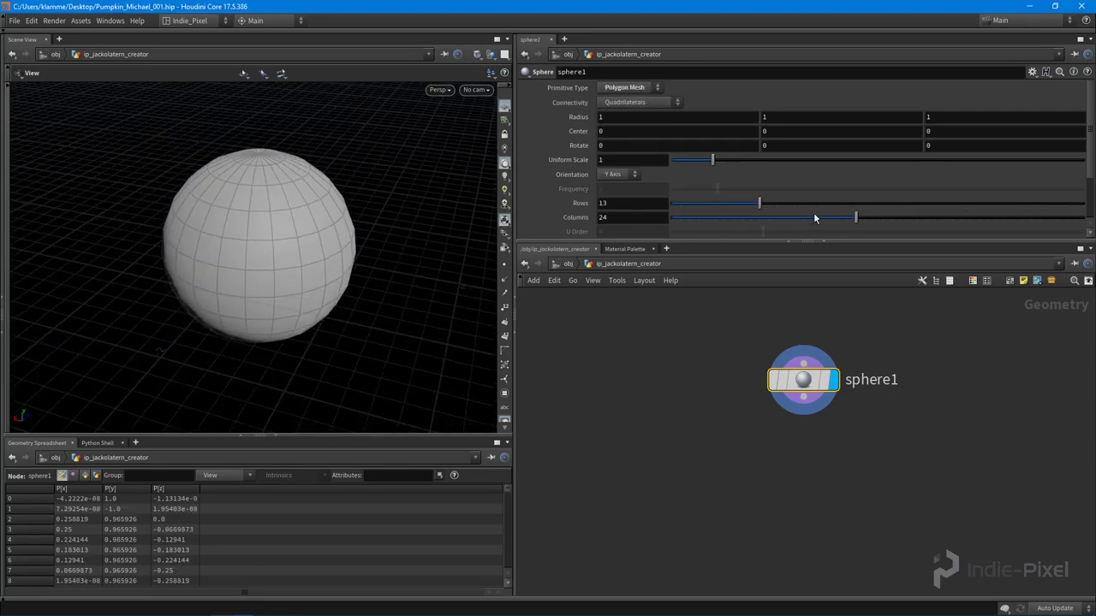
drag(853, 216, 801, 216)
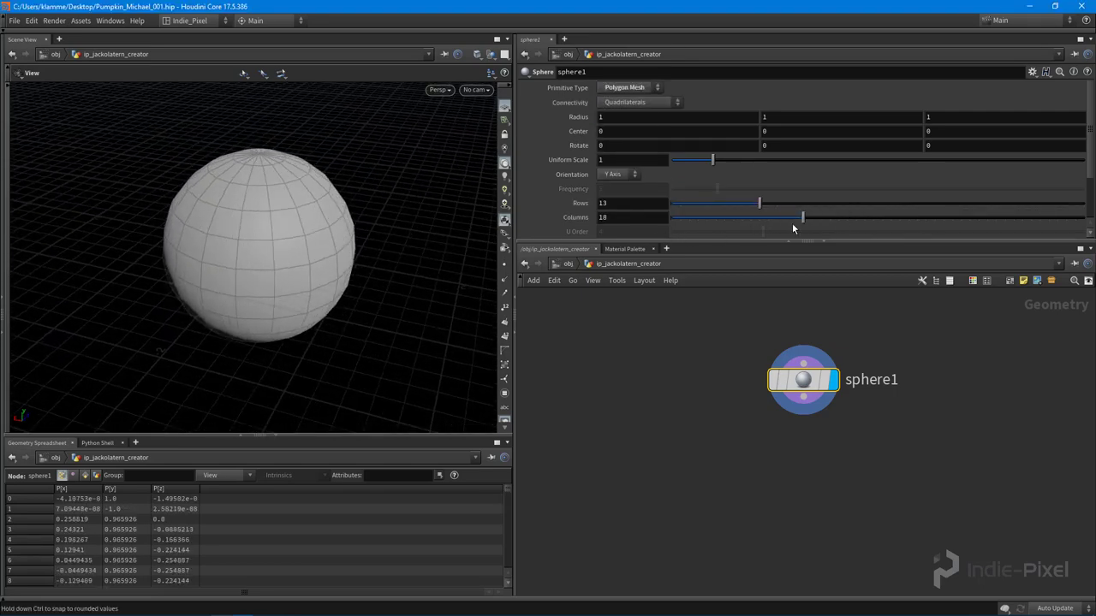
drag(801, 216, 733, 215)
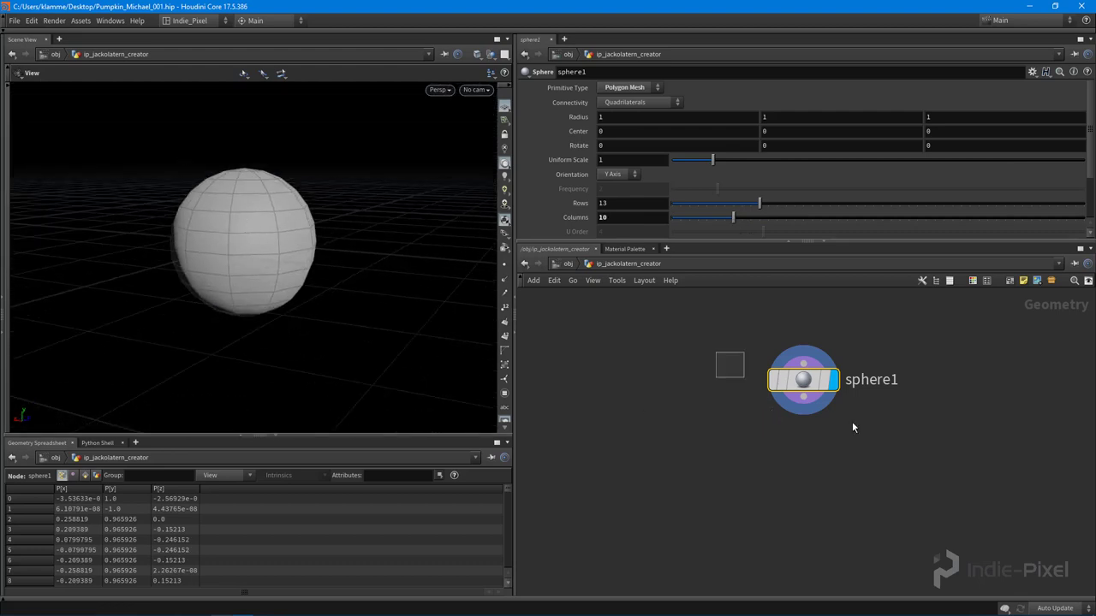
key(Tab)
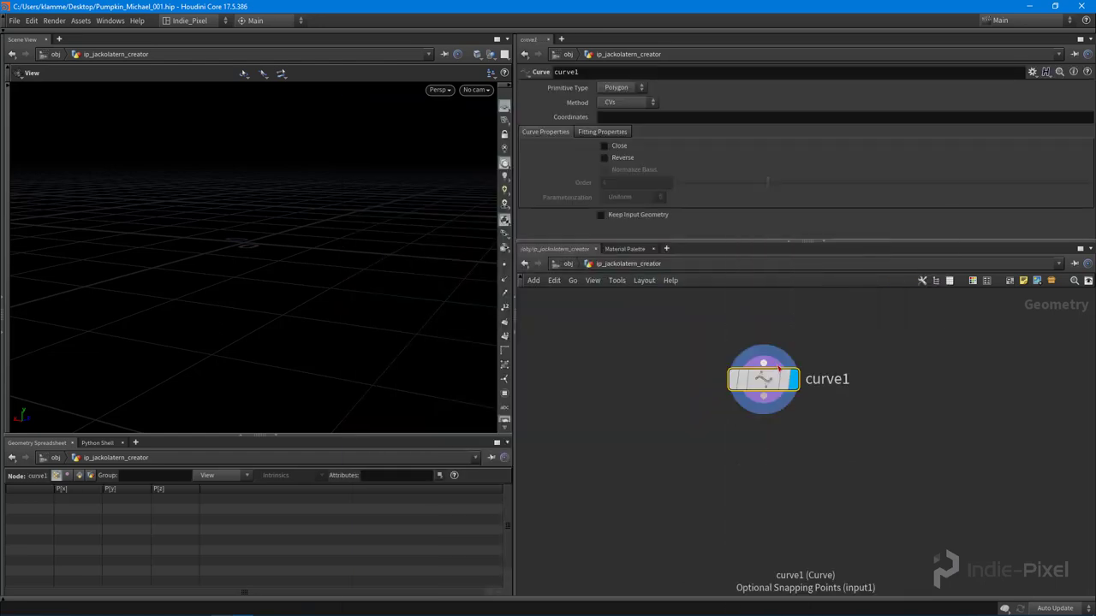
Step: Rename the curve node to profile and switch the viewport to Front orthographic view
double_click(825, 380)
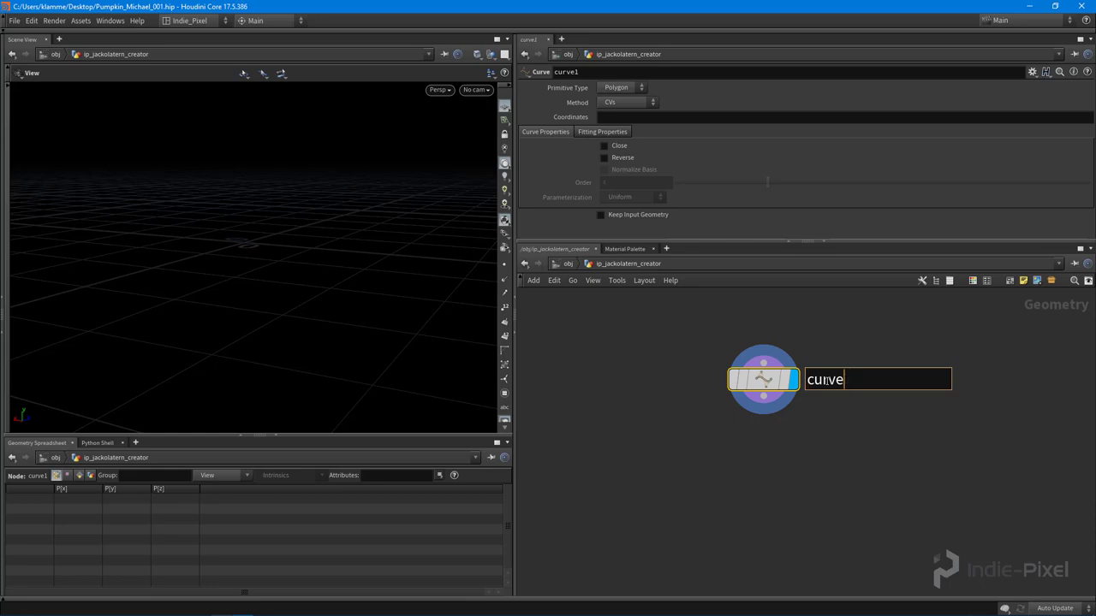
text(profile)
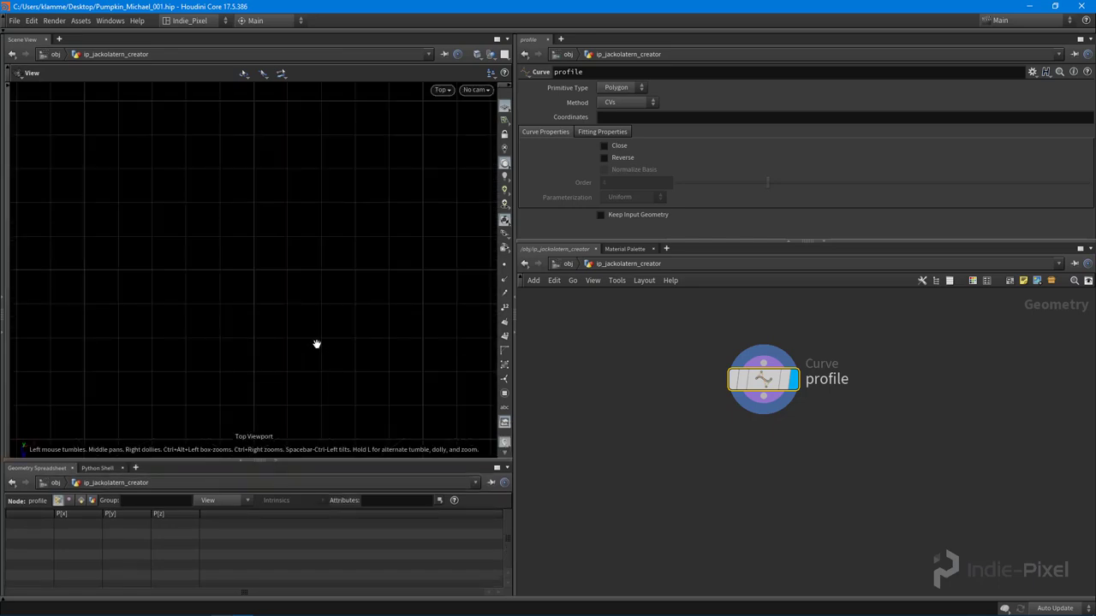
click(439, 89)
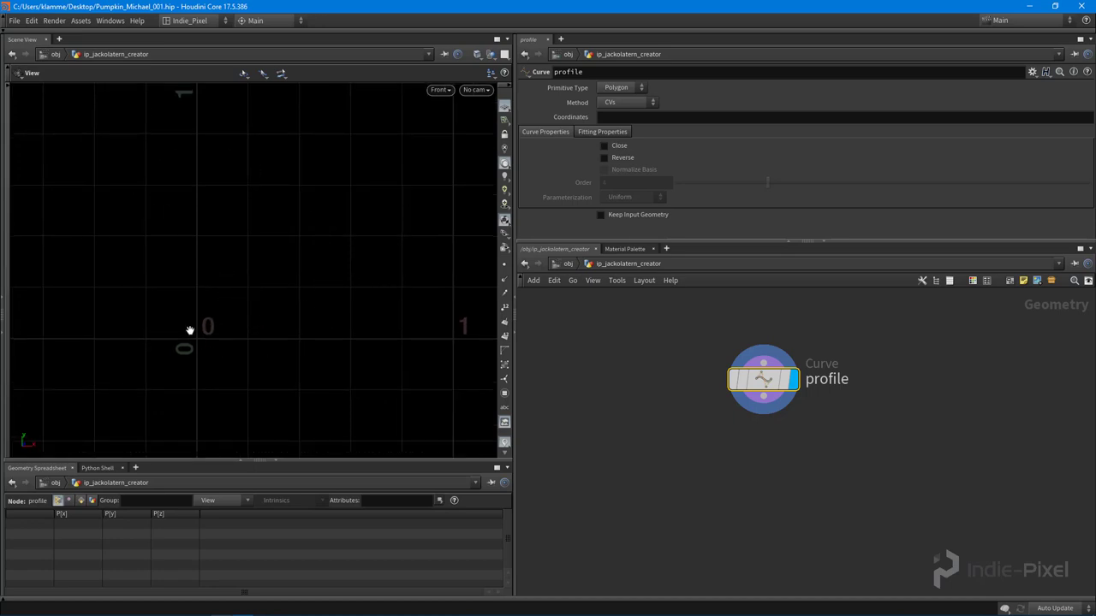
Step: Draw the curve points tracing the half-pumpkin silhouette from top down toward the bottom
drag(190, 328, 238, 247)
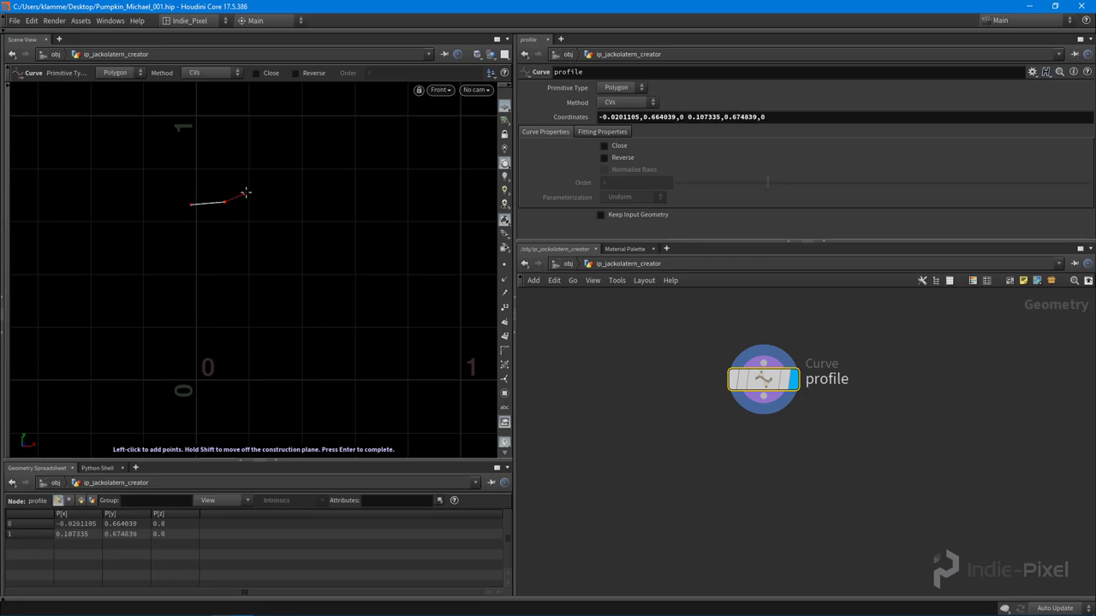
click(346, 291)
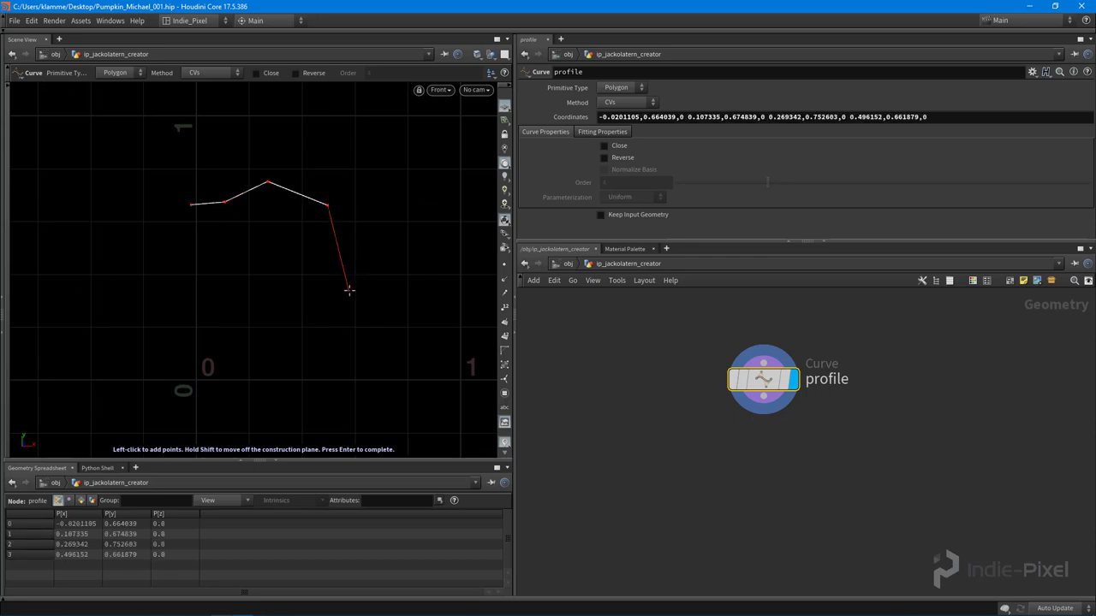
click(295, 378)
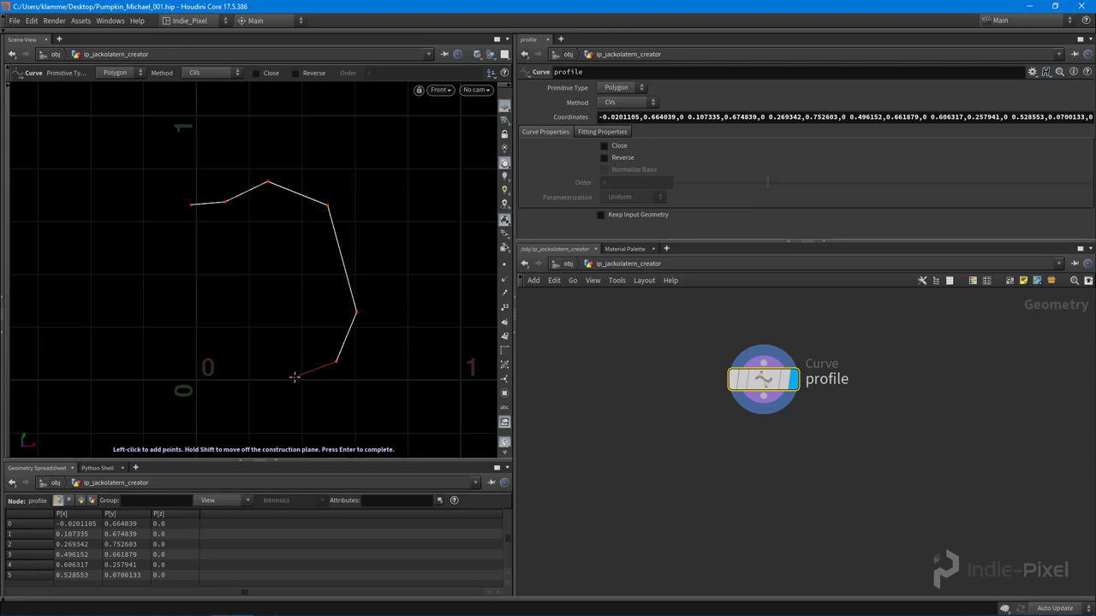
click(232, 373)
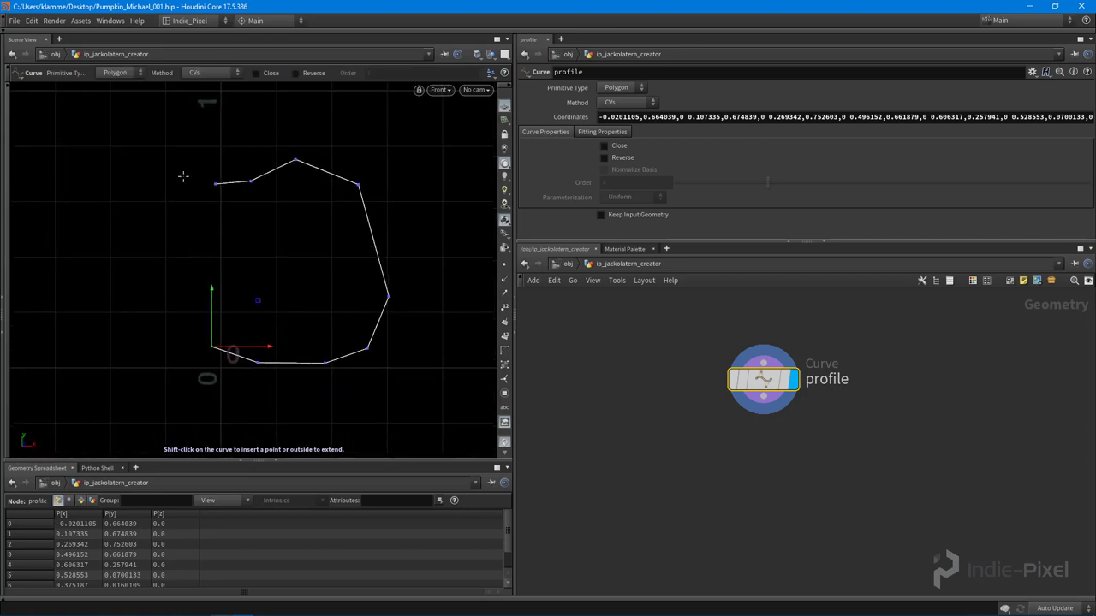
mouse_move(233, 390)
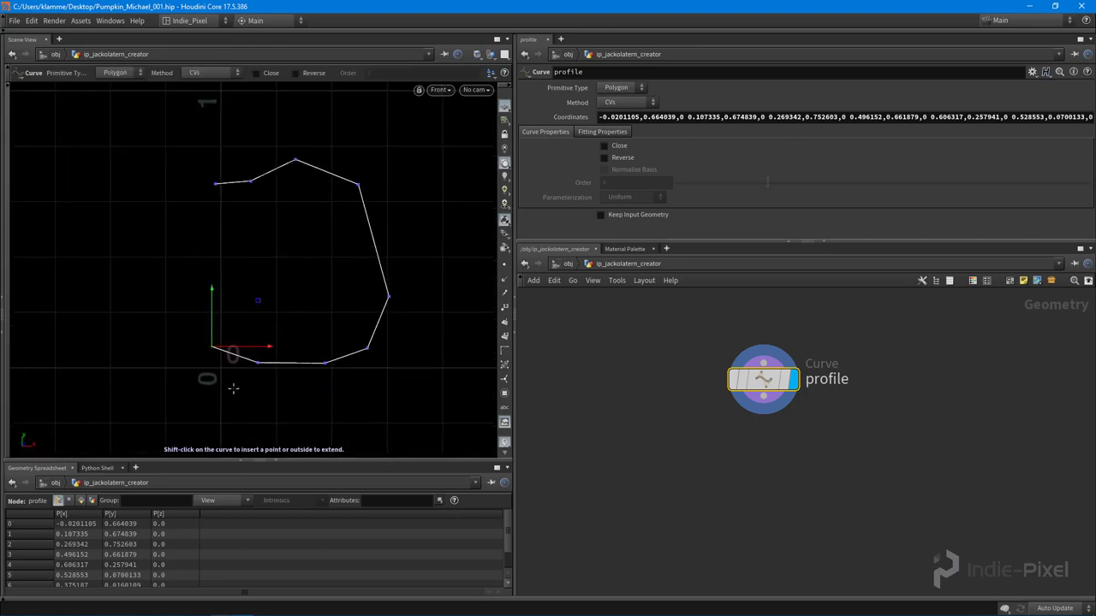
mouse_move(346, 304)
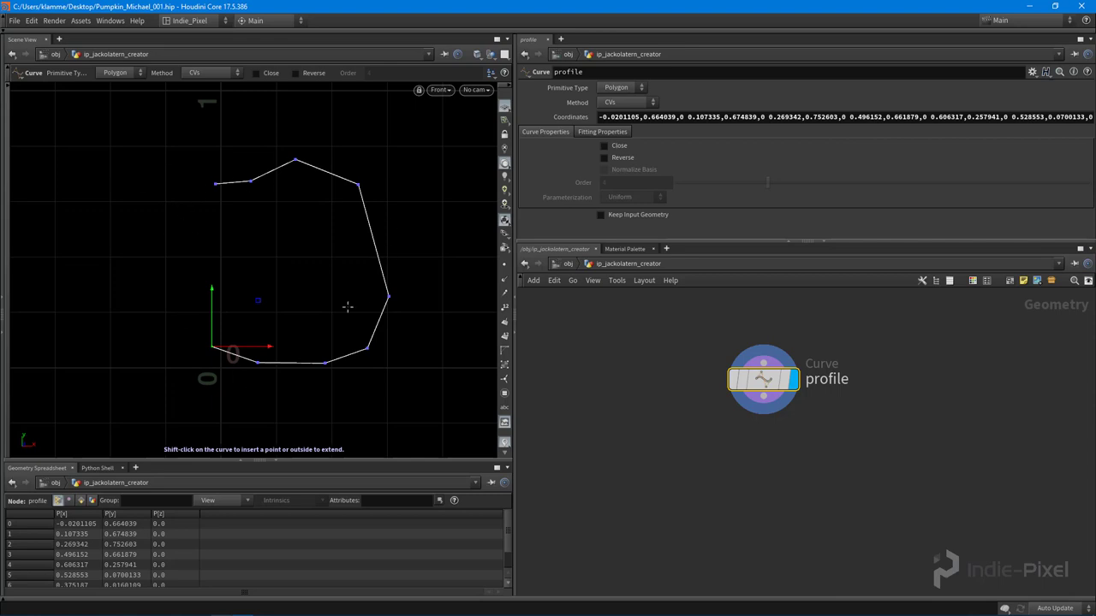
mouse_move(281, 274)
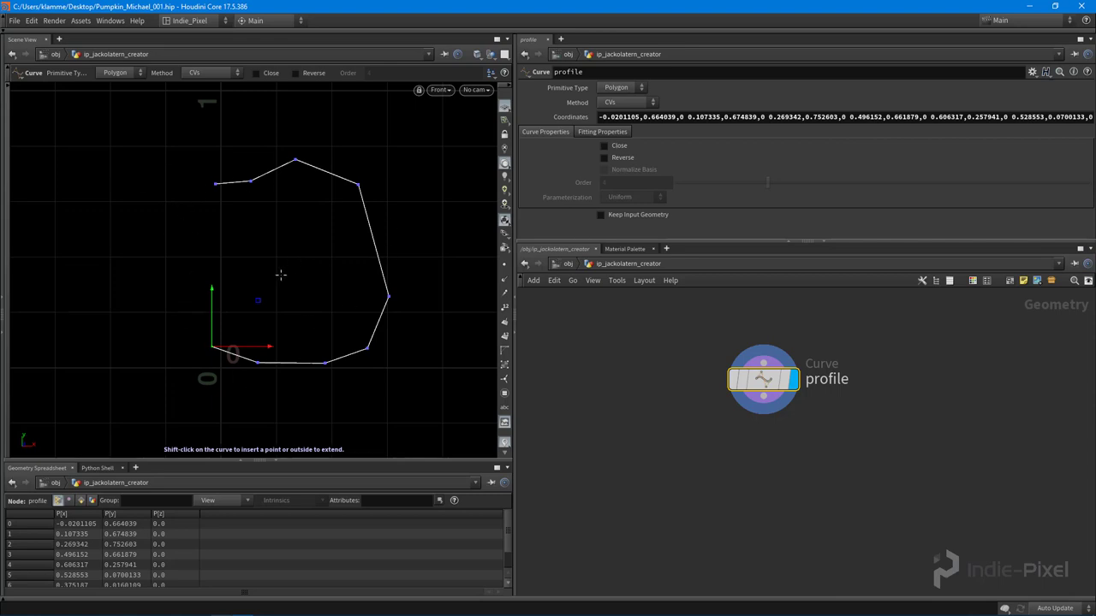
mouse_move(297, 264)
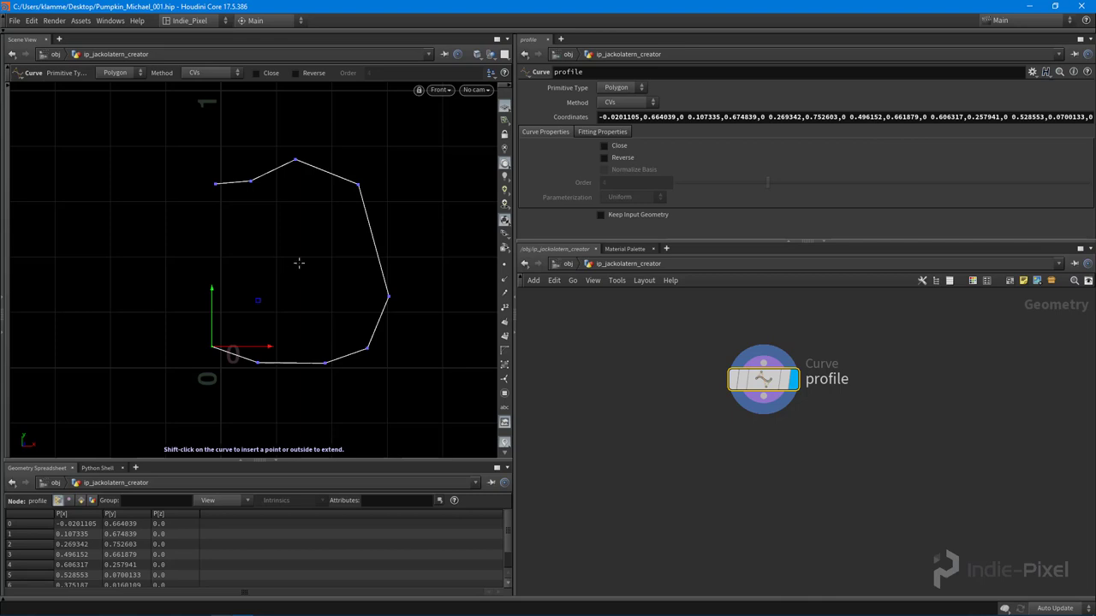
mouse_move(350, 280)
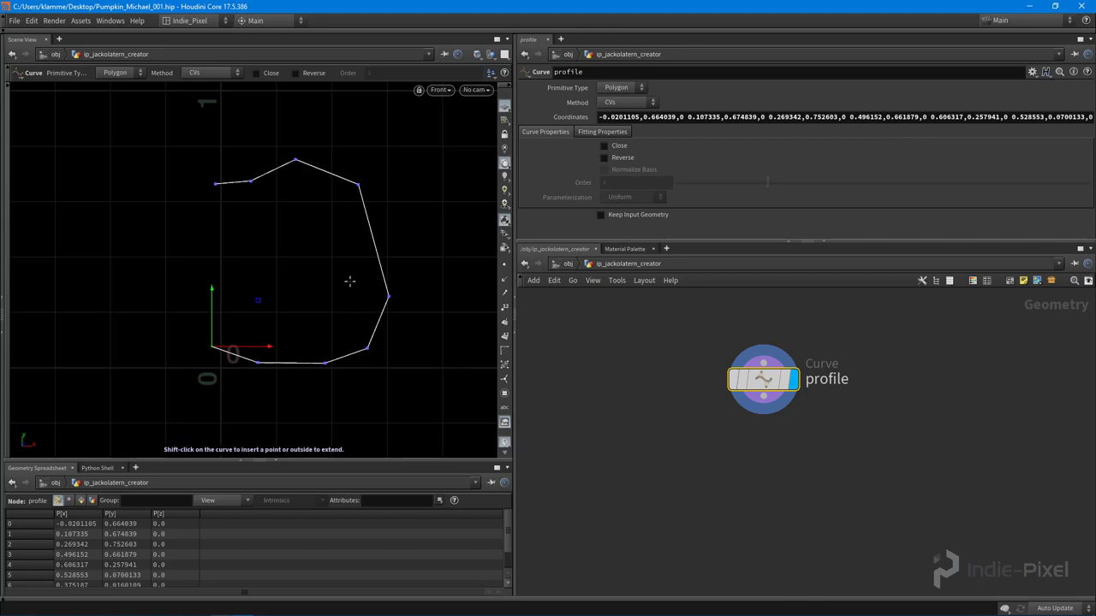
mouse_move(188, 180)
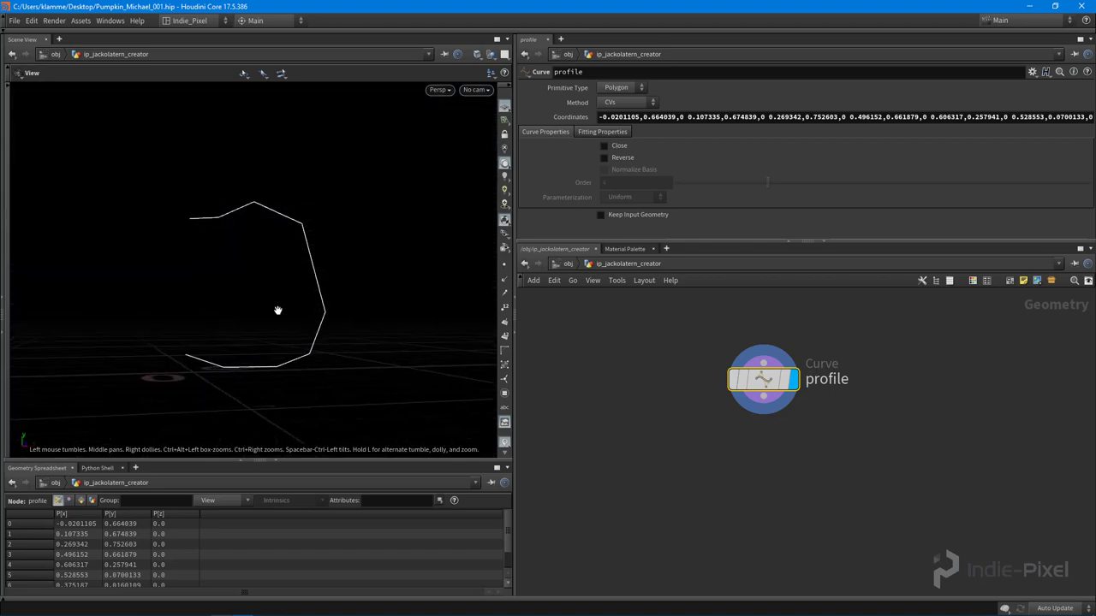
Step: Add a Clip after profile and position its plane to trim the curve's lower end
key(tab)
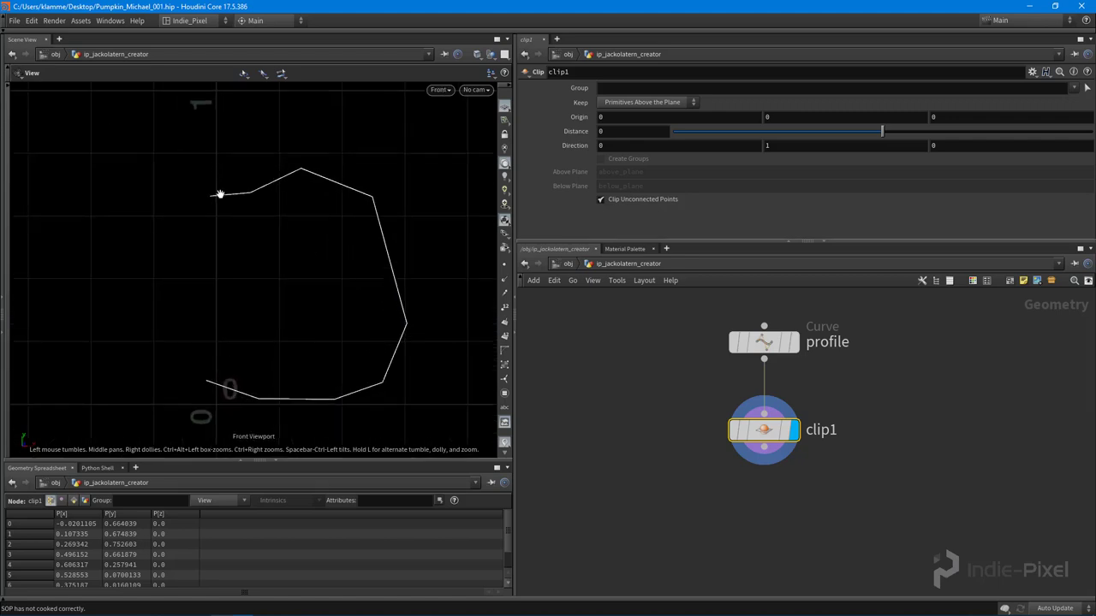
mouse_move(217, 213)
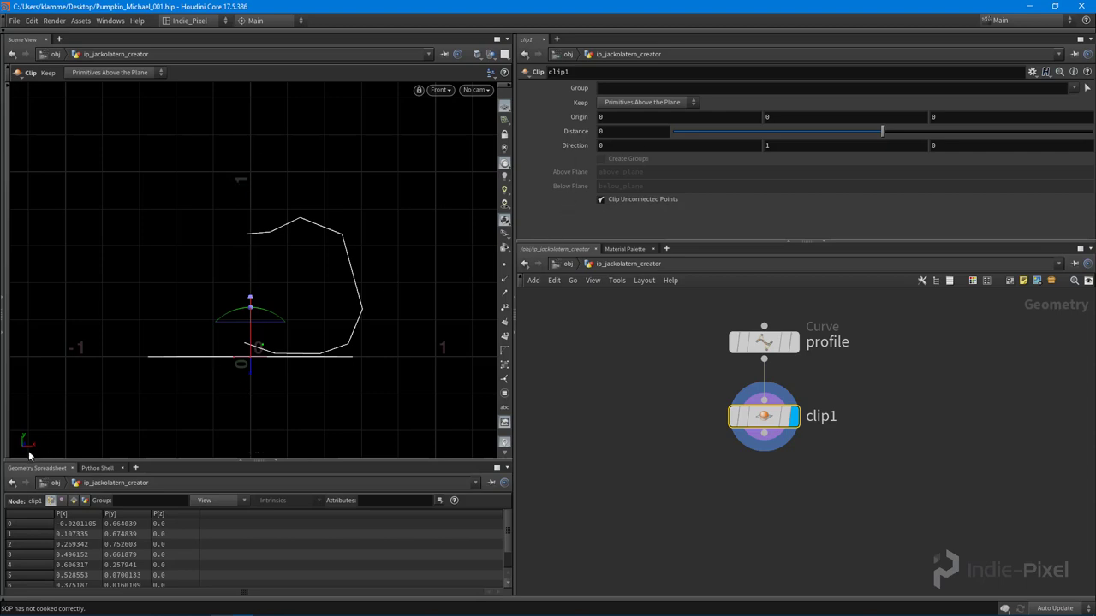
click(677, 144)
text(1)
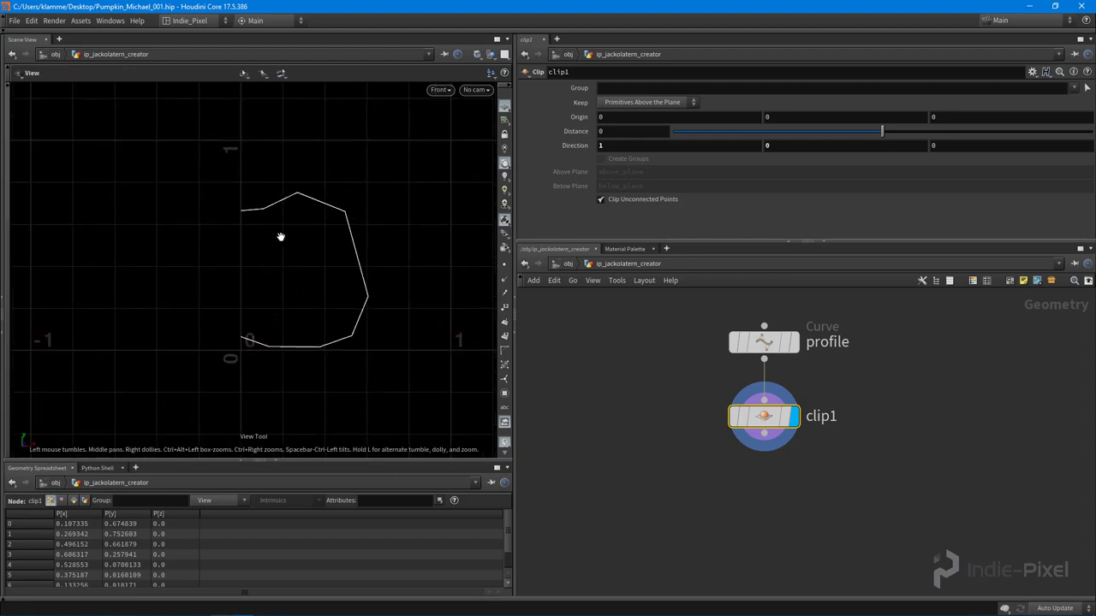
mouse_move(199, 296)
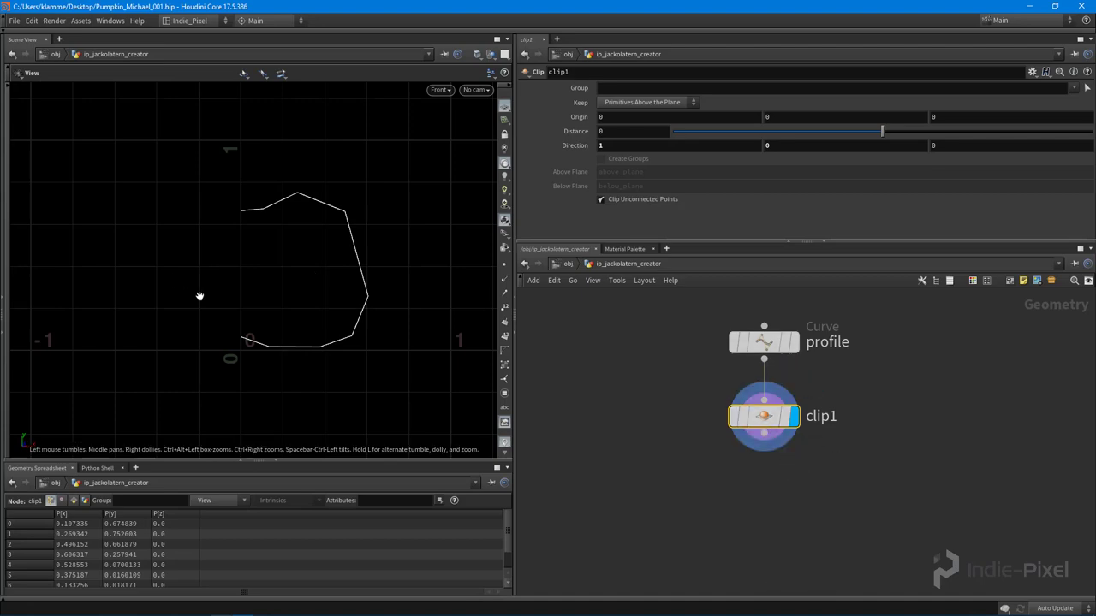
Step: Add a Resample after clip1 treating polygons as Subdivision Curves for a smooth outline
click(438, 89)
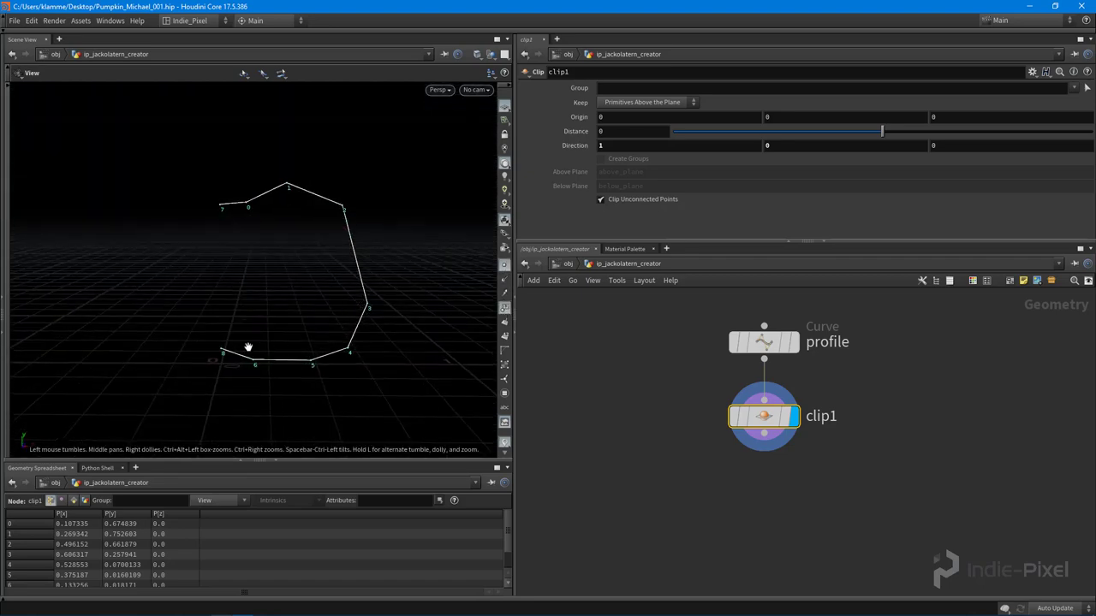
drag(248, 346, 307, 364)
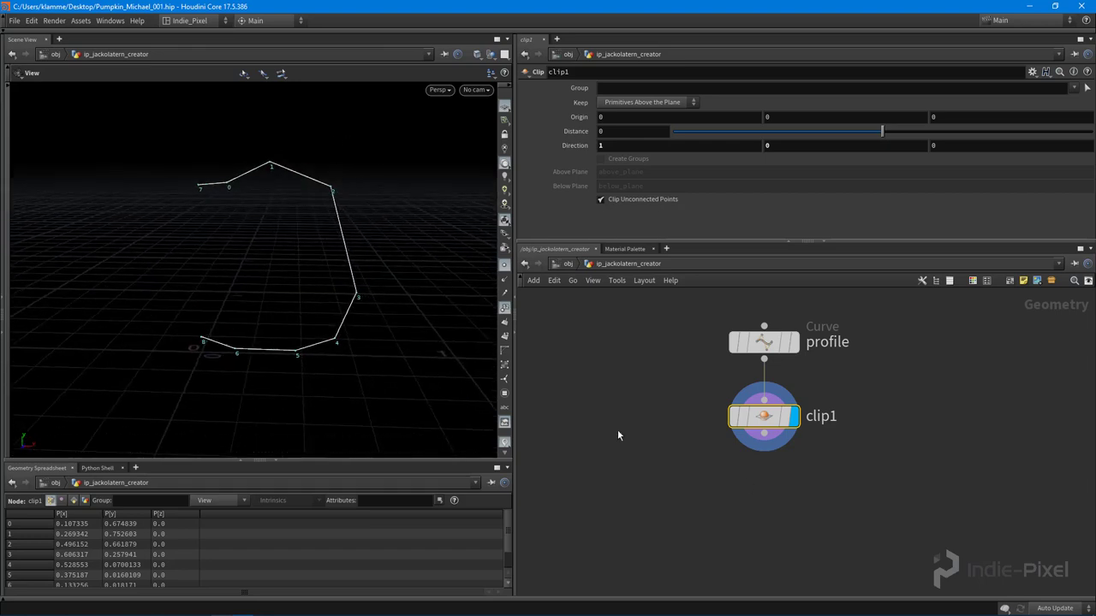
text(resa)
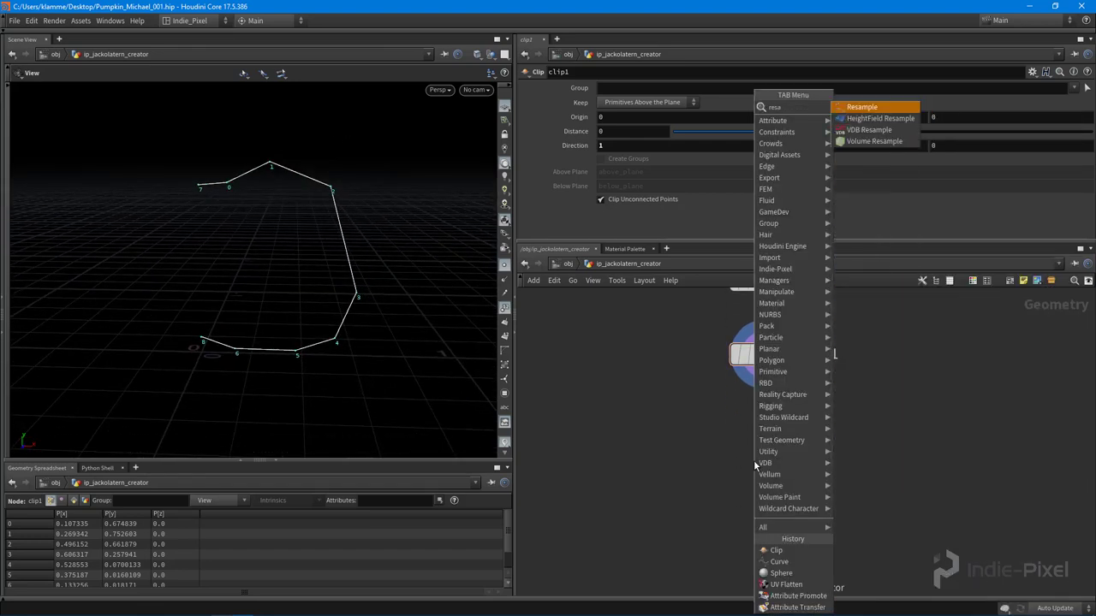
click(863, 106)
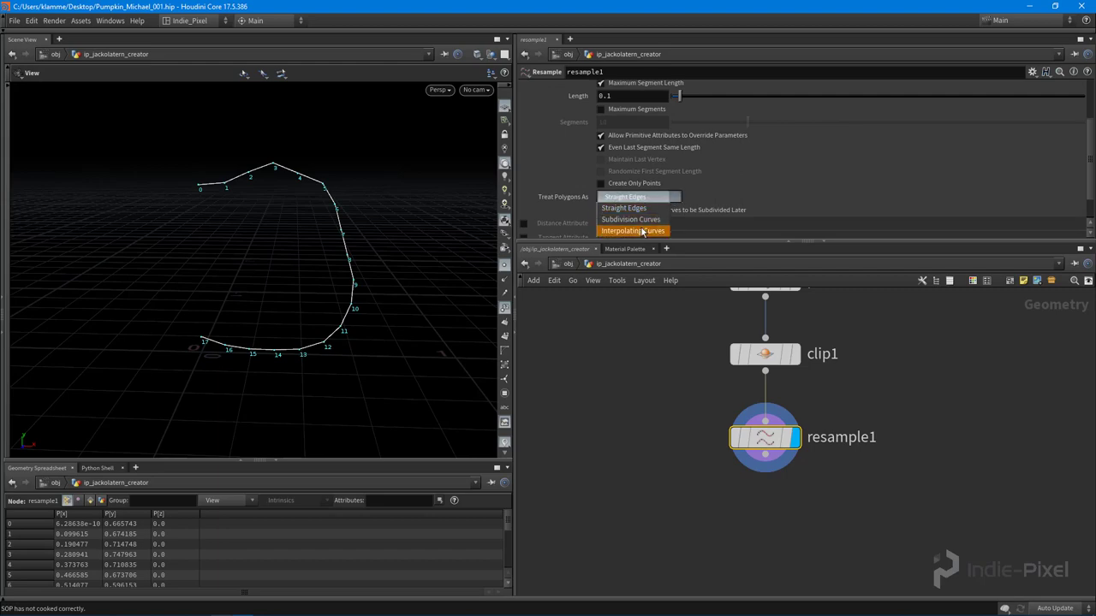
click(630, 219)
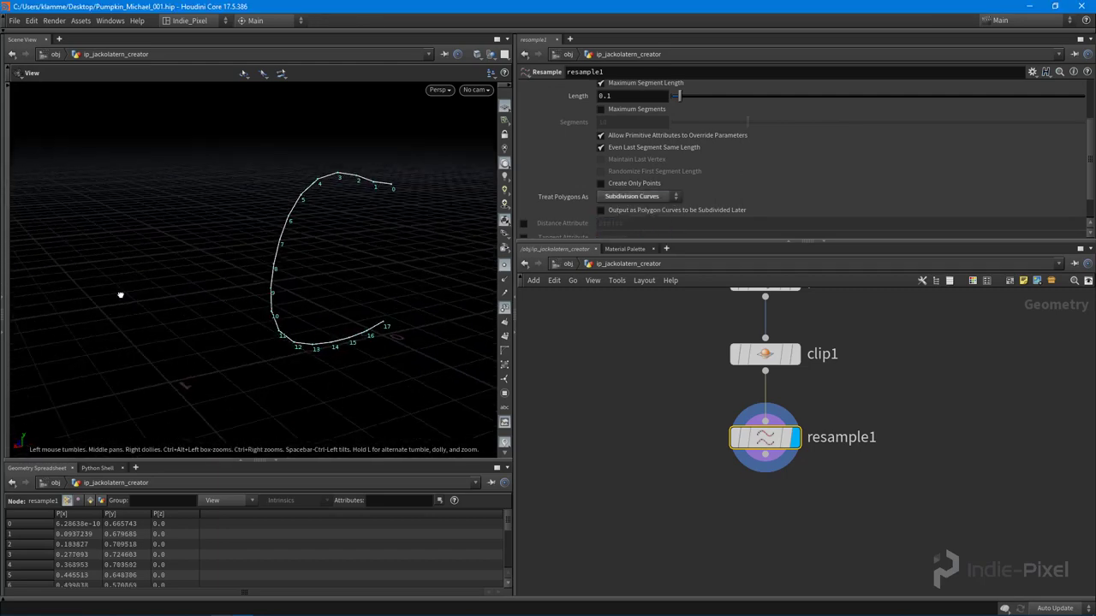
drag(120, 294, 192, 185)
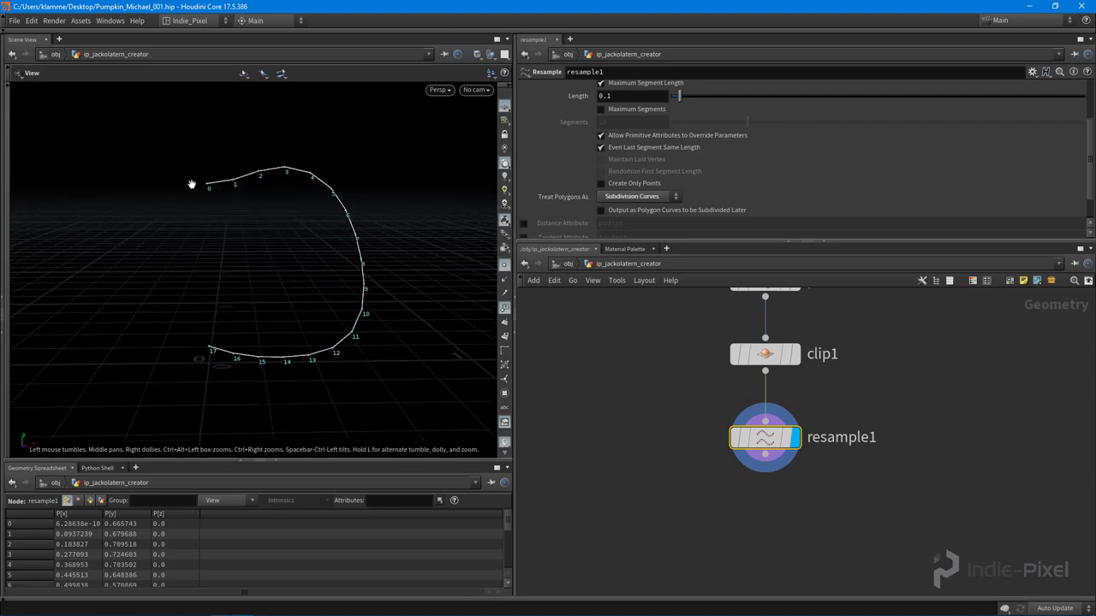
drag(192, 185, 247, 326)
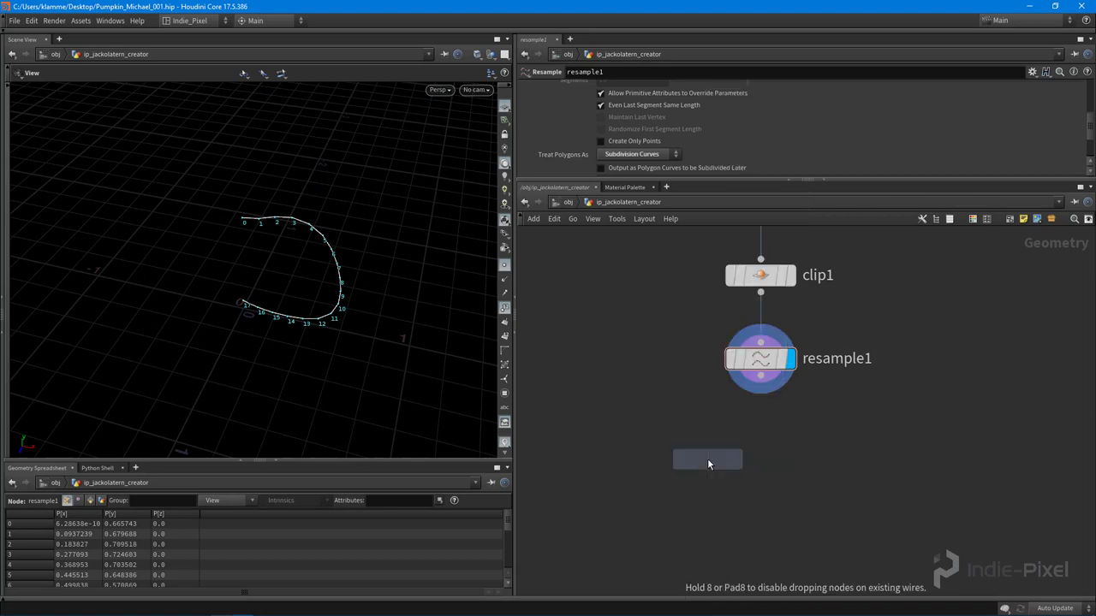
click(709, 462)
text(e)
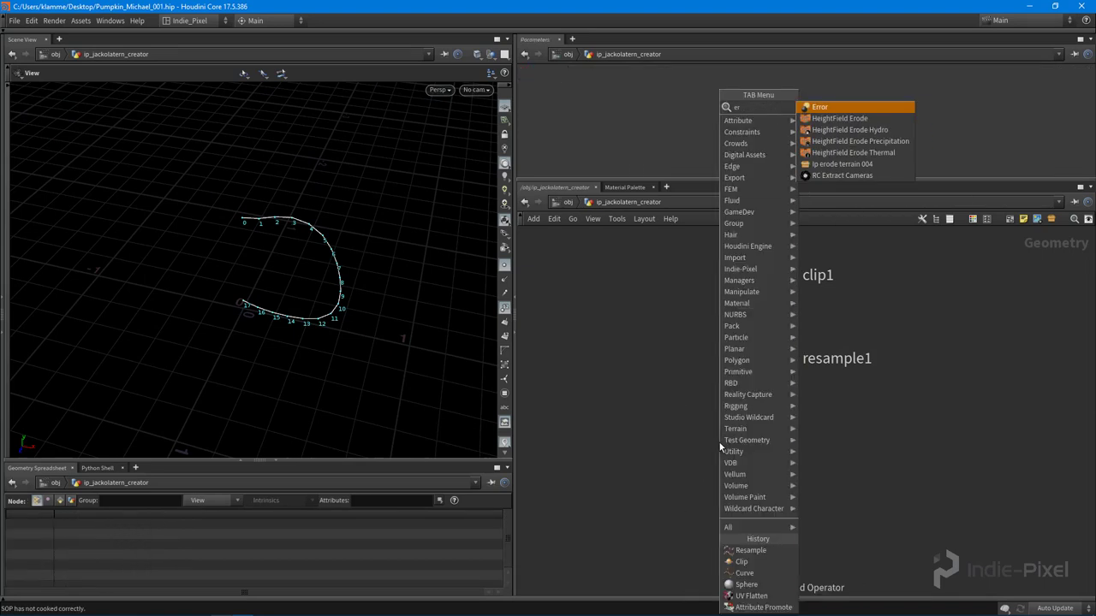
text(revo)
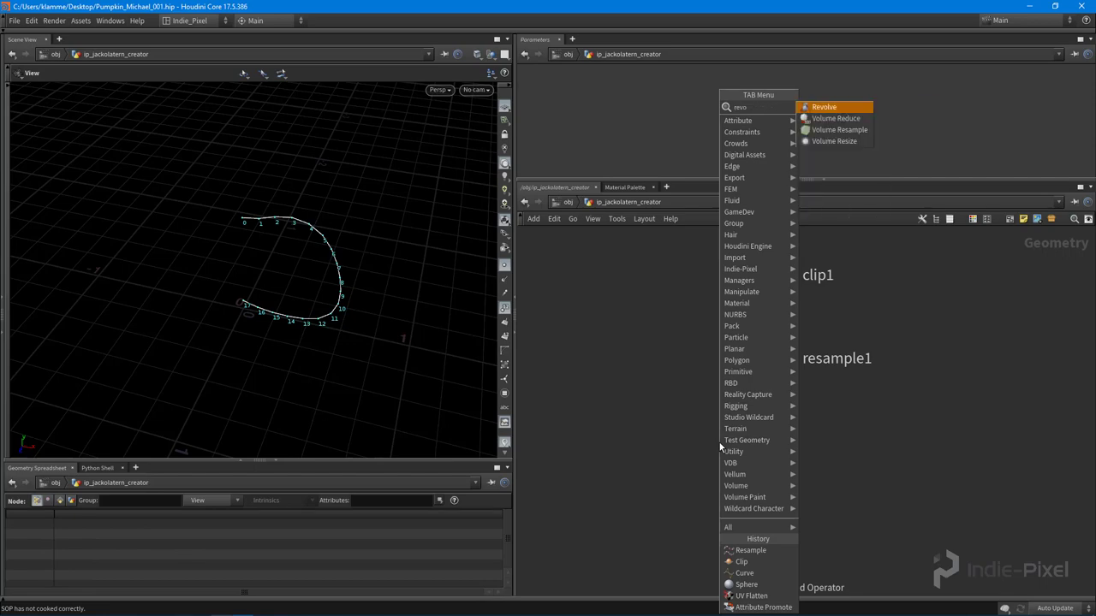
click(826, 106)
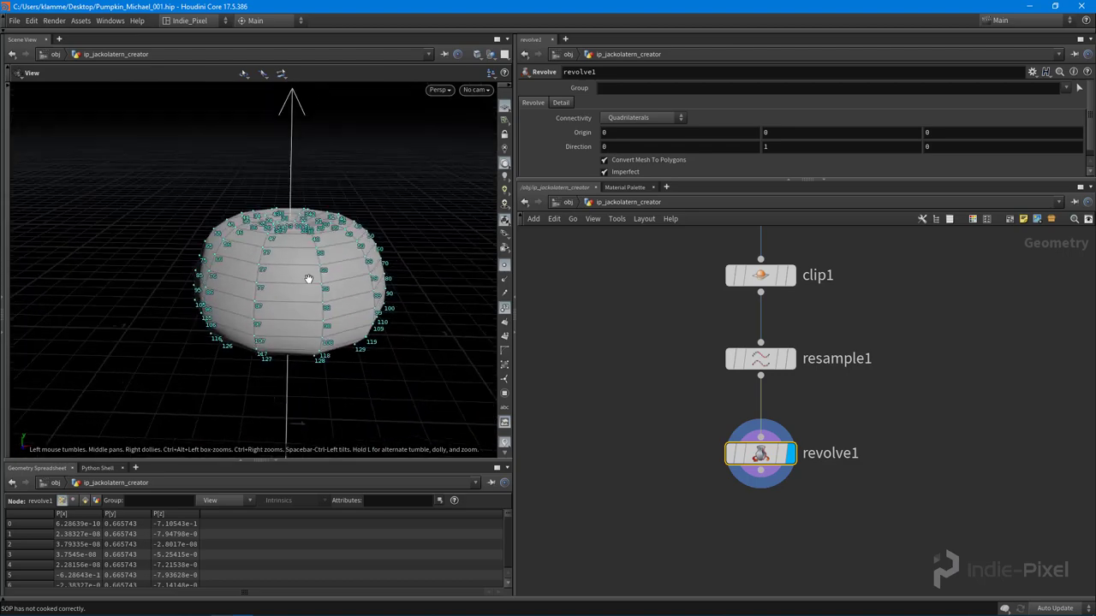
click(441, 89)
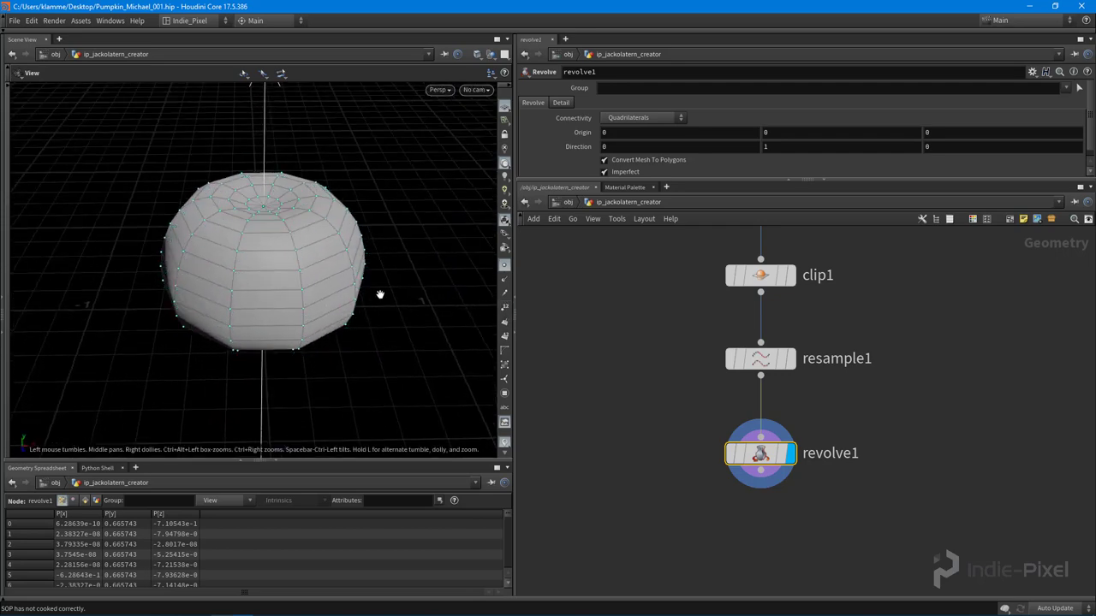
drag(380, 295, 214, 309)
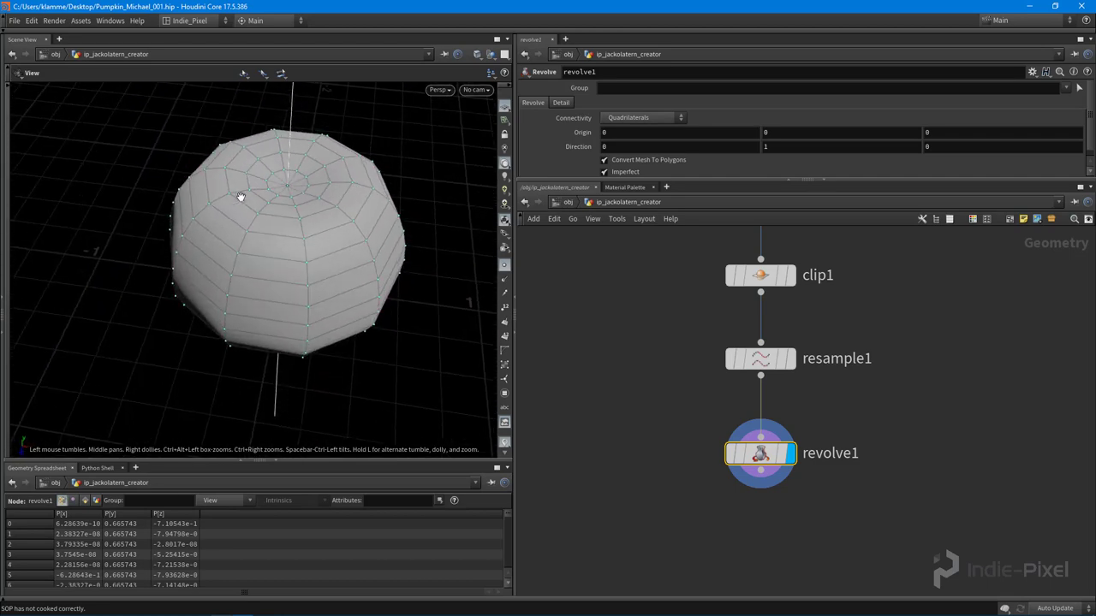
drag(239, 197, 282, 254)
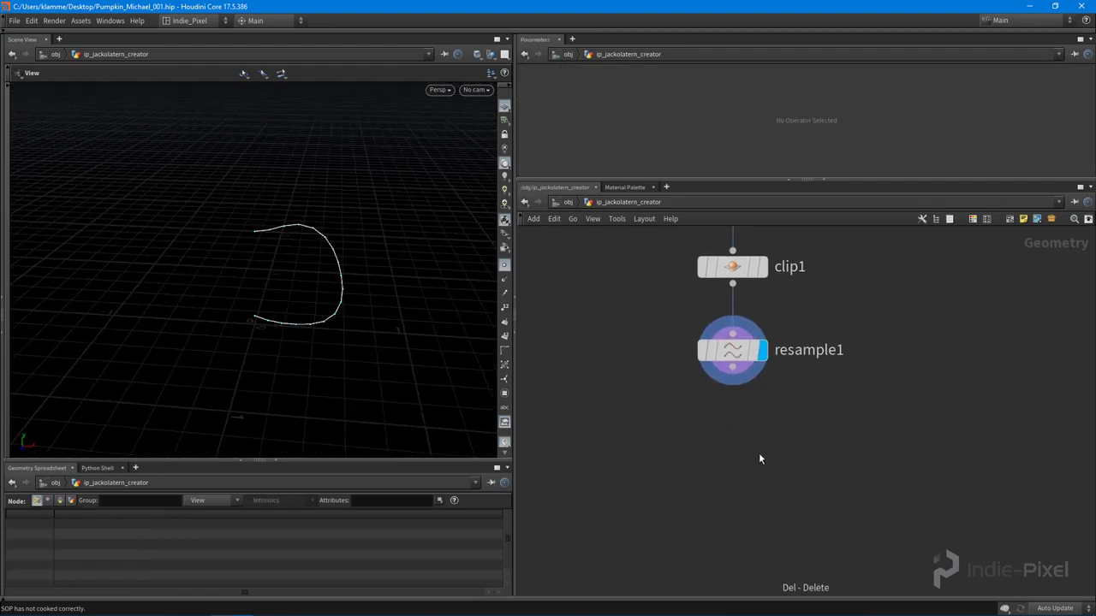
Step: Remove the revolve and wire a UV Texture node below resample1
key(Tab)
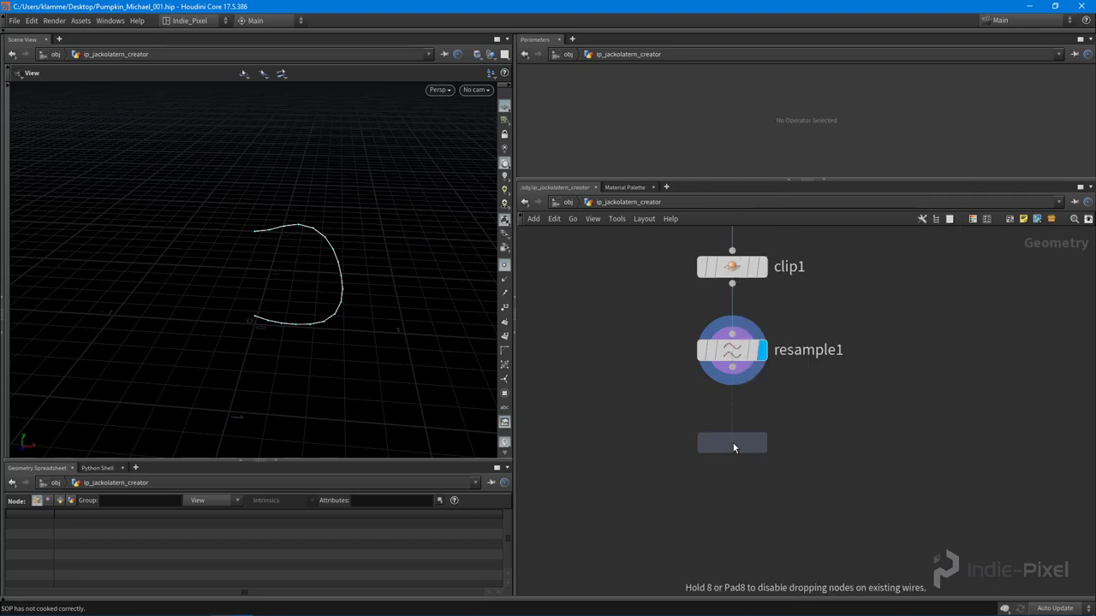
click(733, 442)
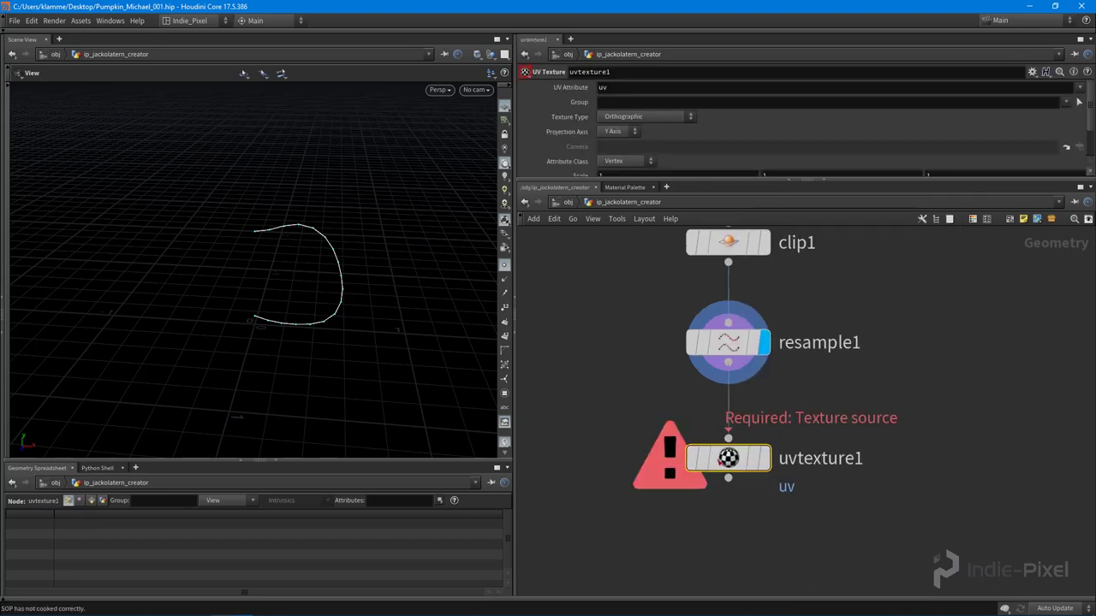
click(728, 459)
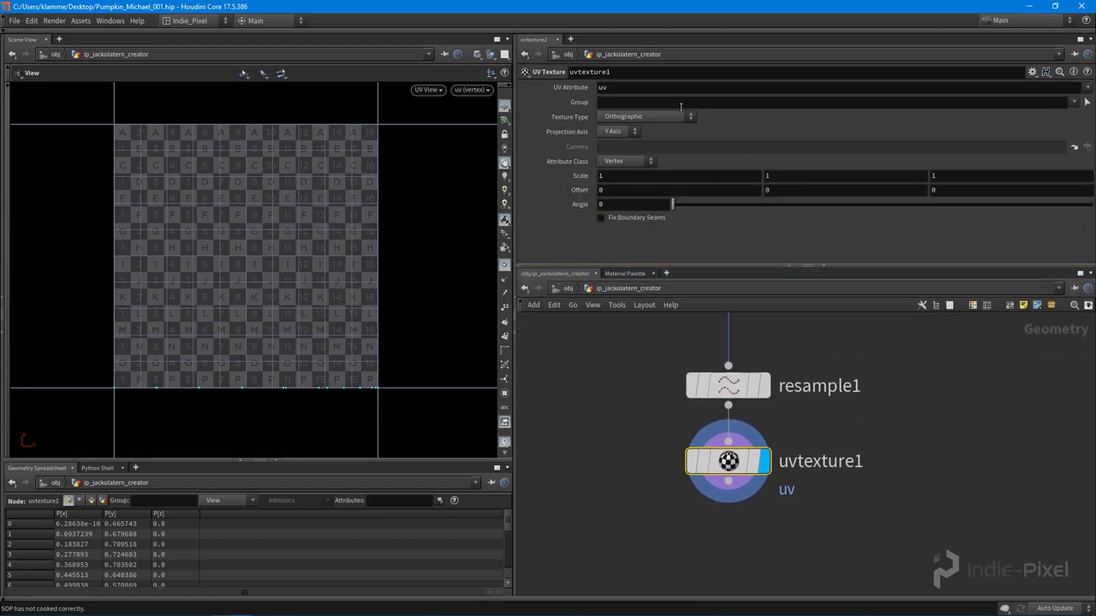
mouse_move(736, 125)
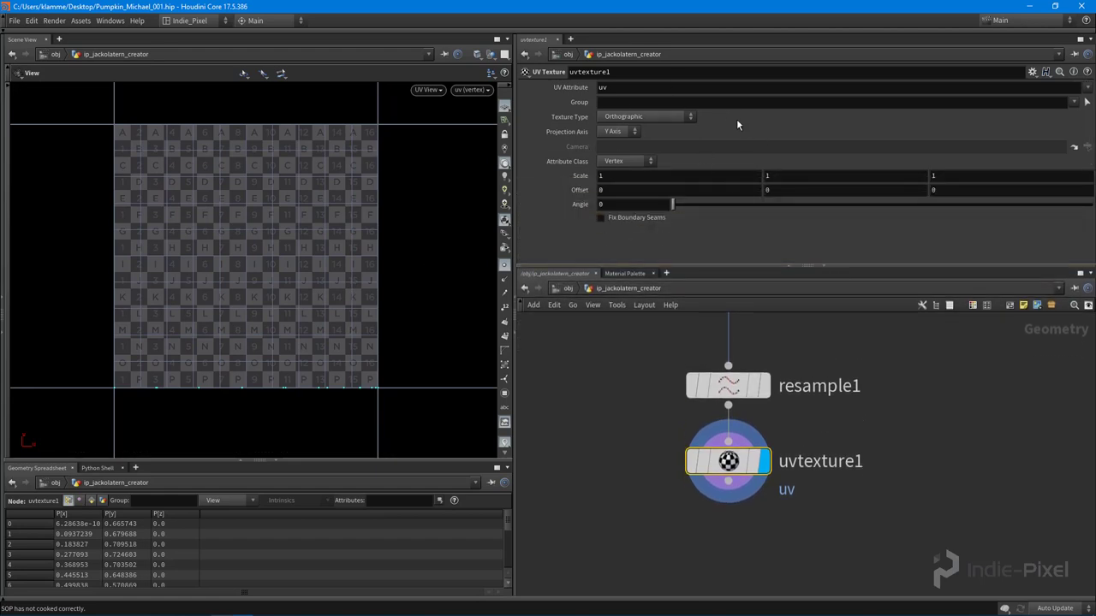
Step: Set uvtexture1 to Arc Length Spline projection with Angle -90
click(647, 116)
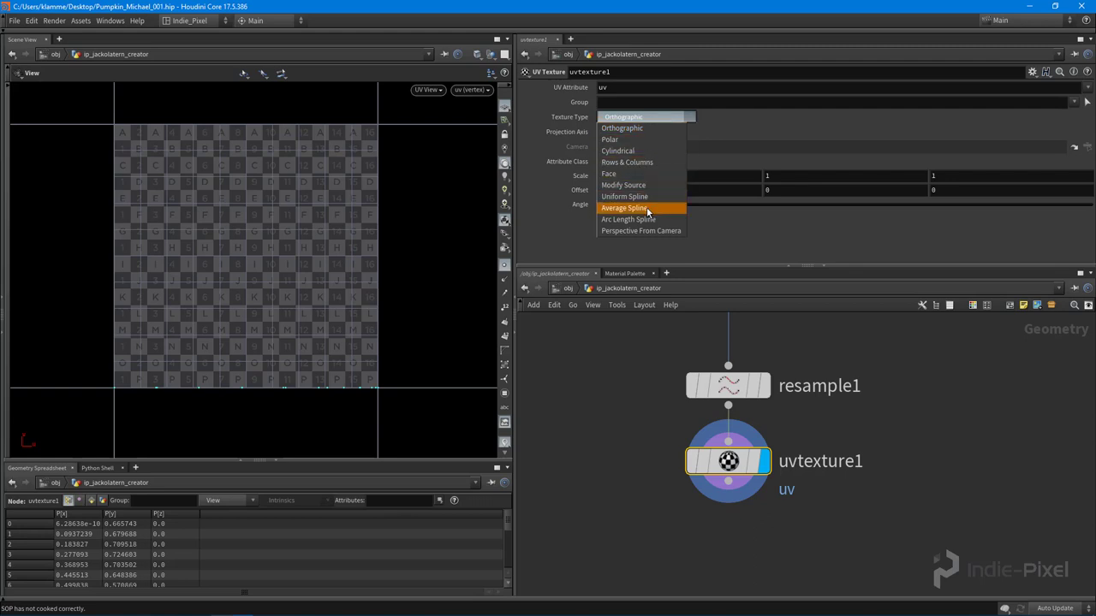
click(627, 219)
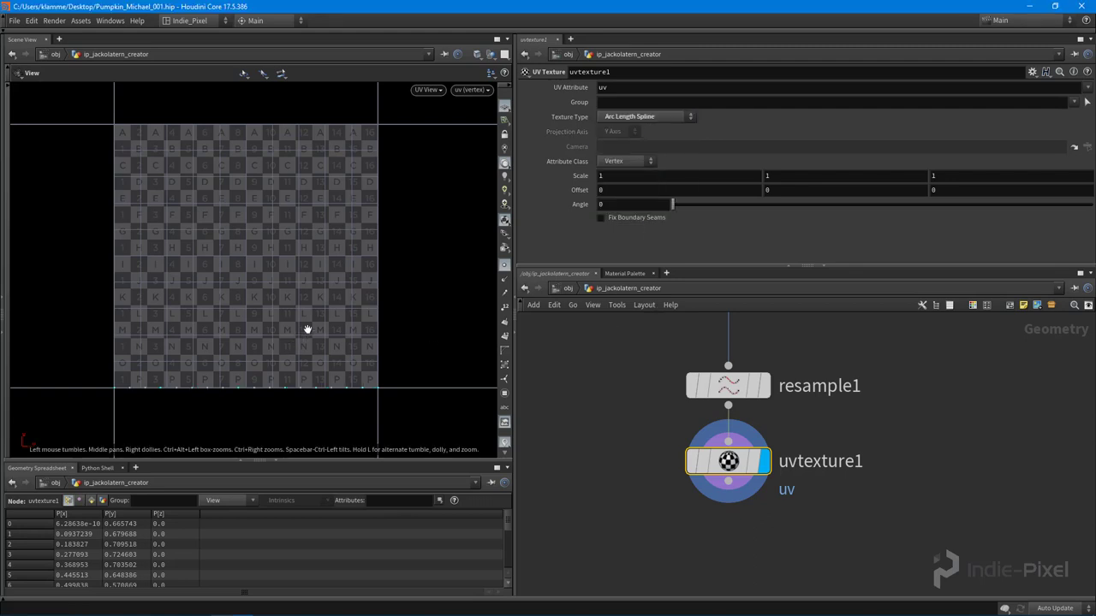
click(603, 216)
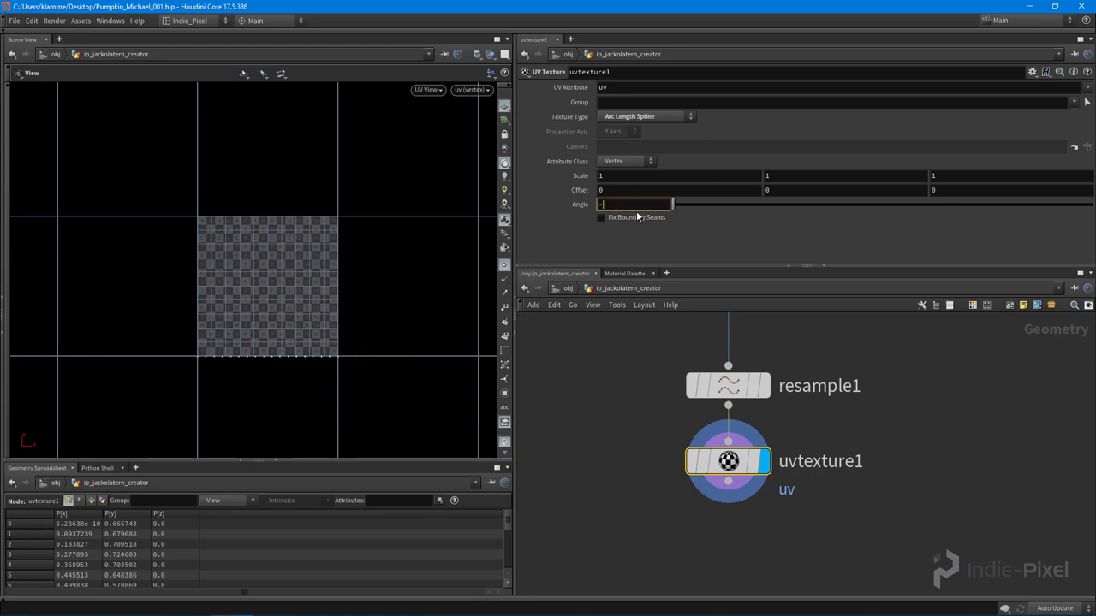
text(-90)
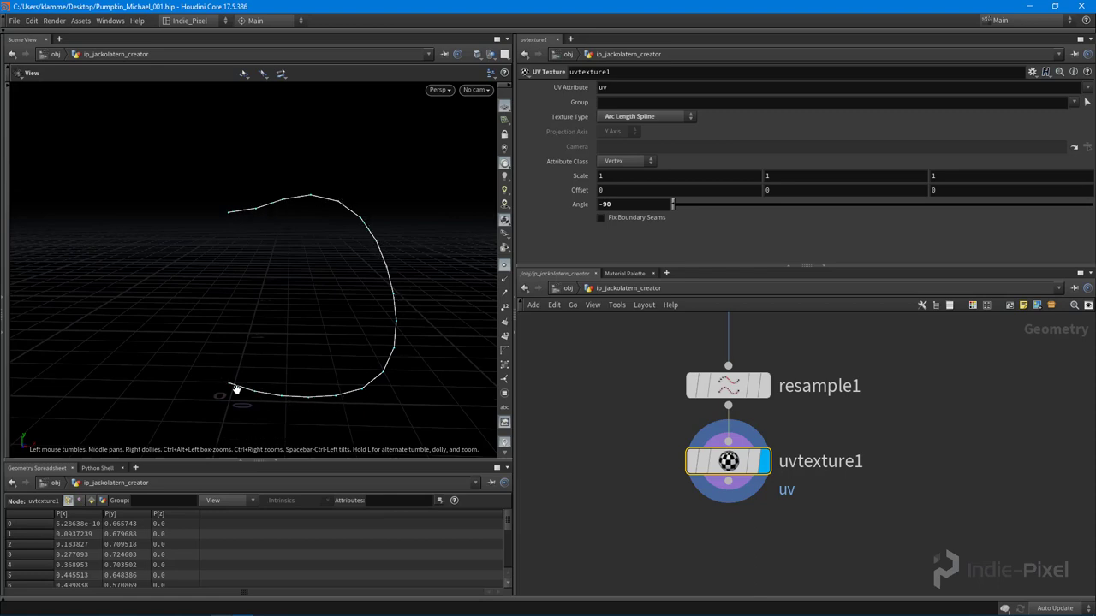
click(438, 89)
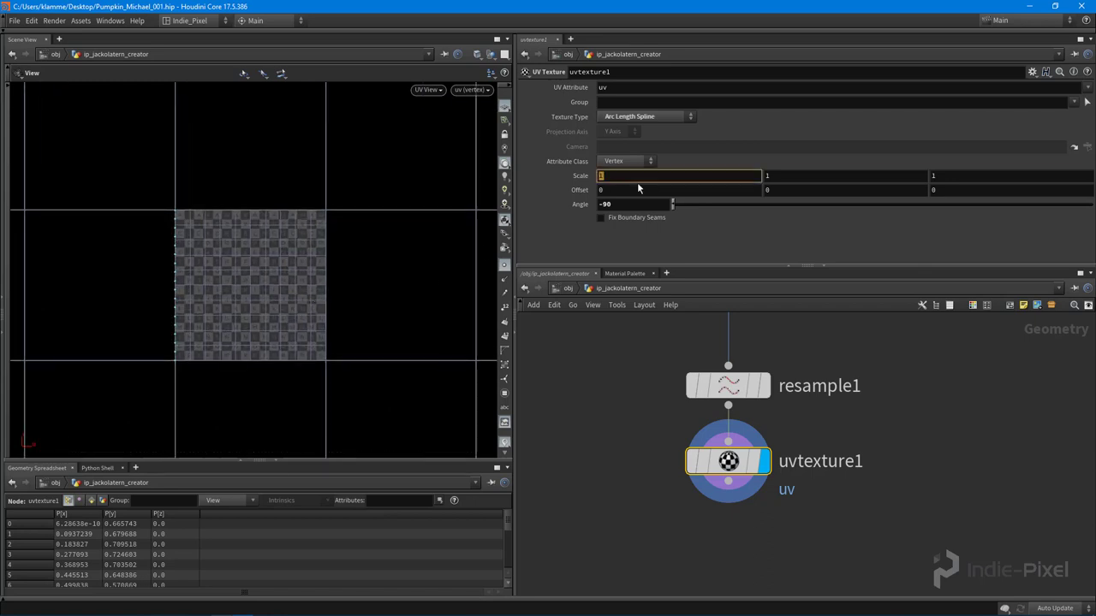
Step: Start an arclen expression in the first Scale field and view its help popup
text(arclen)
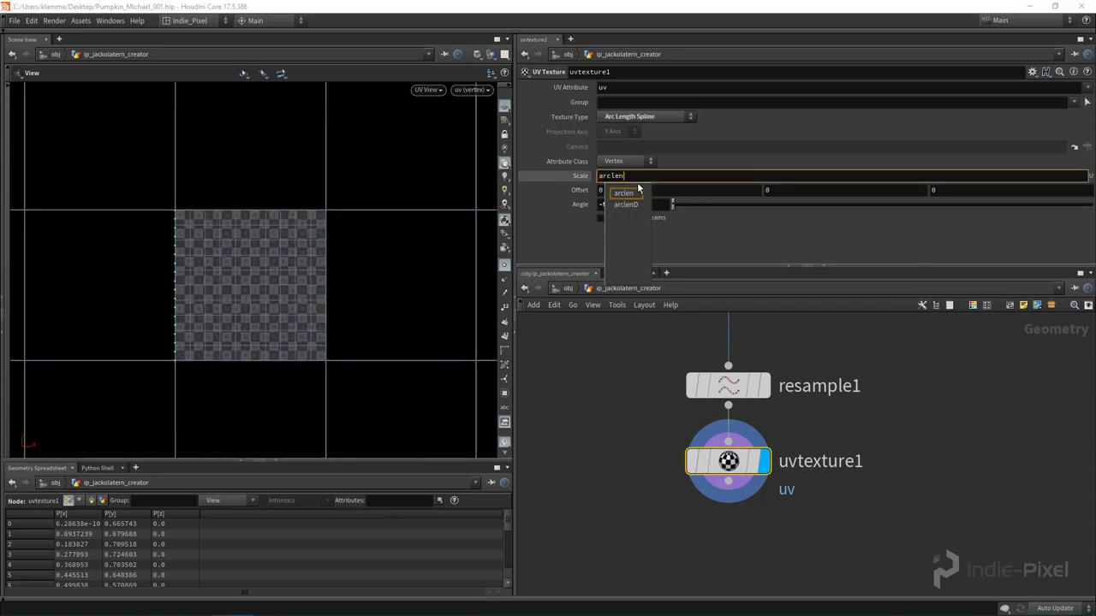
click(620, 191)
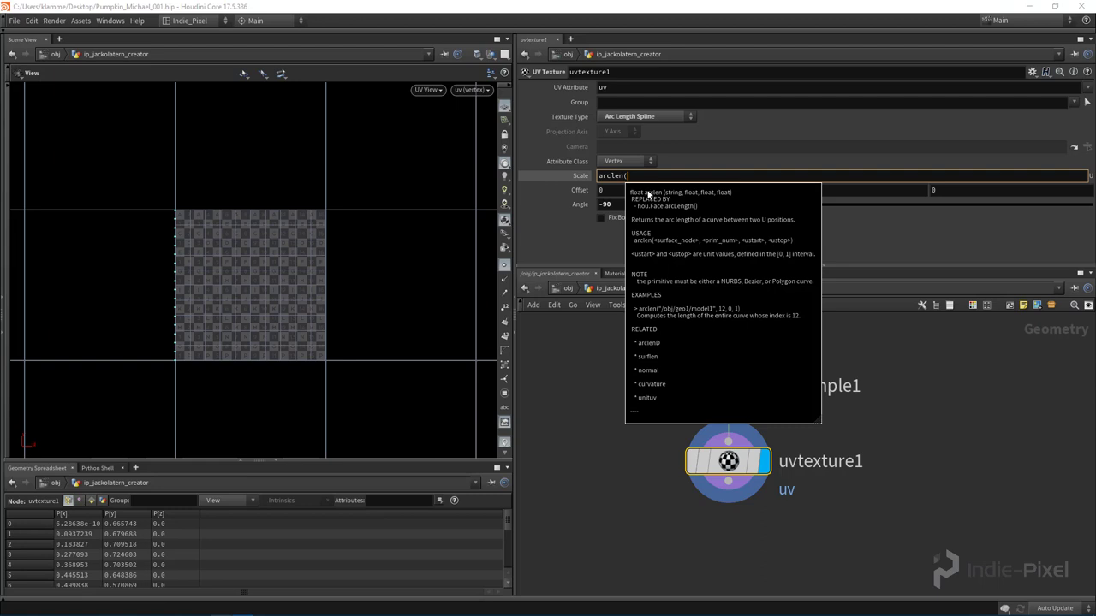
mouse_move(641, 197)
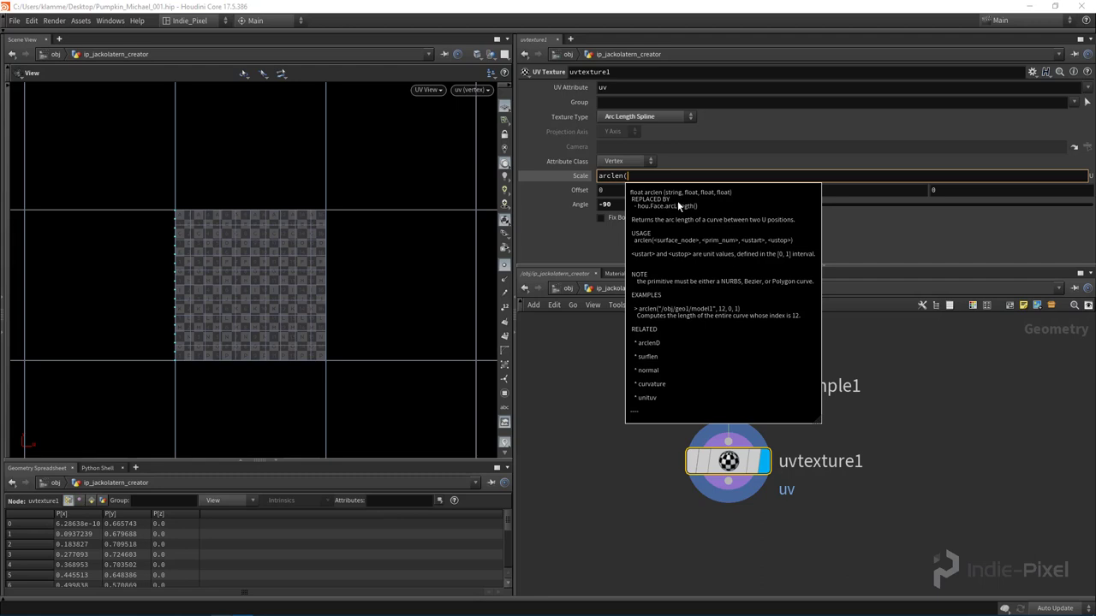
mouse_move(661, 320)
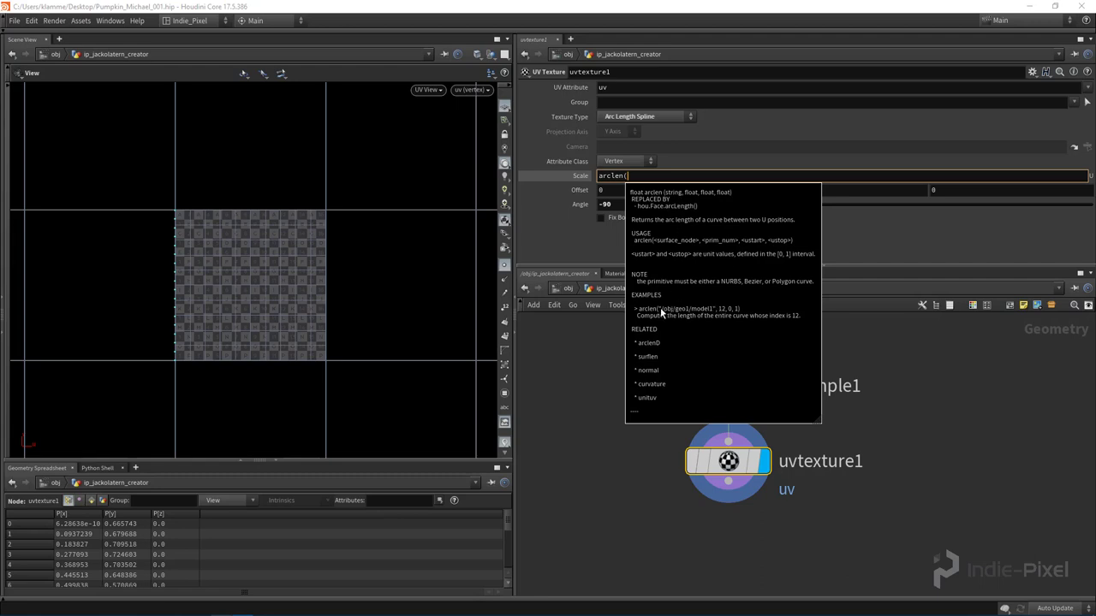
mouse_move(812, 390)
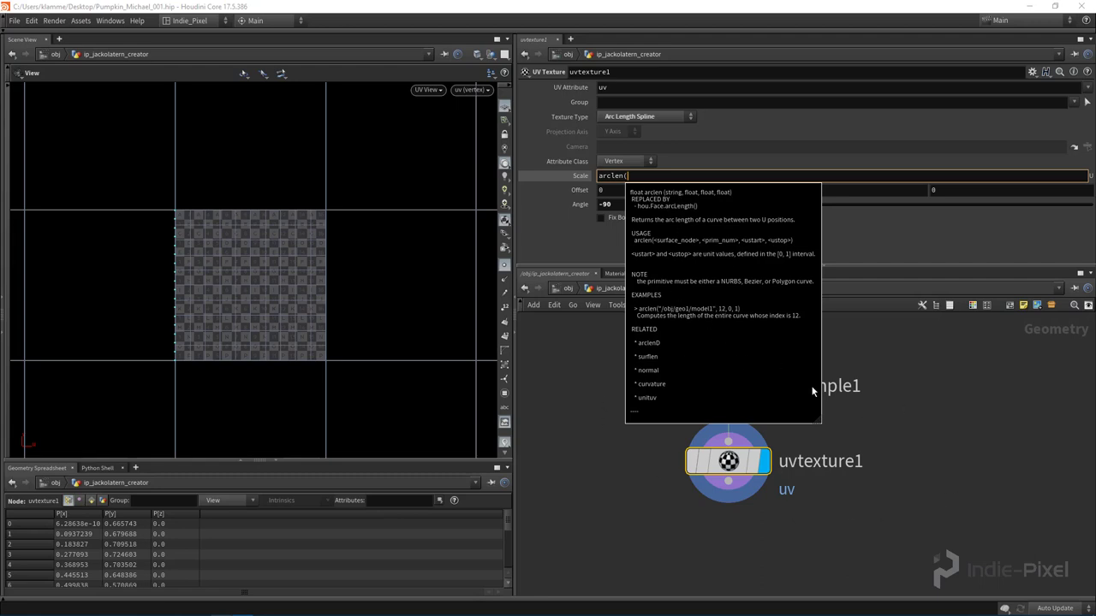
mouse_move(715, 369)
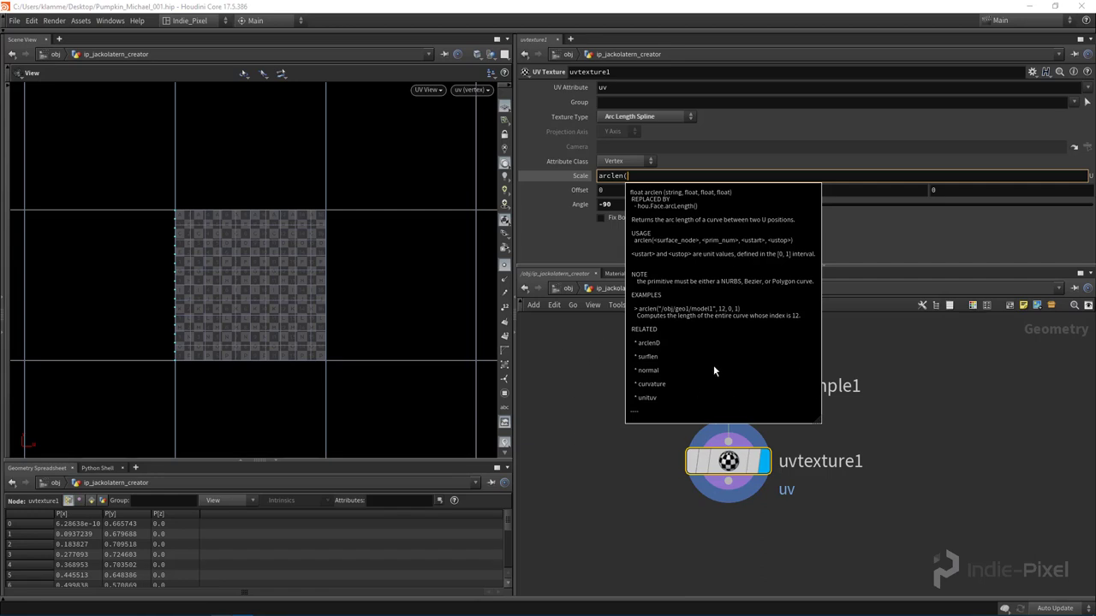
mouse_move(650, 343)
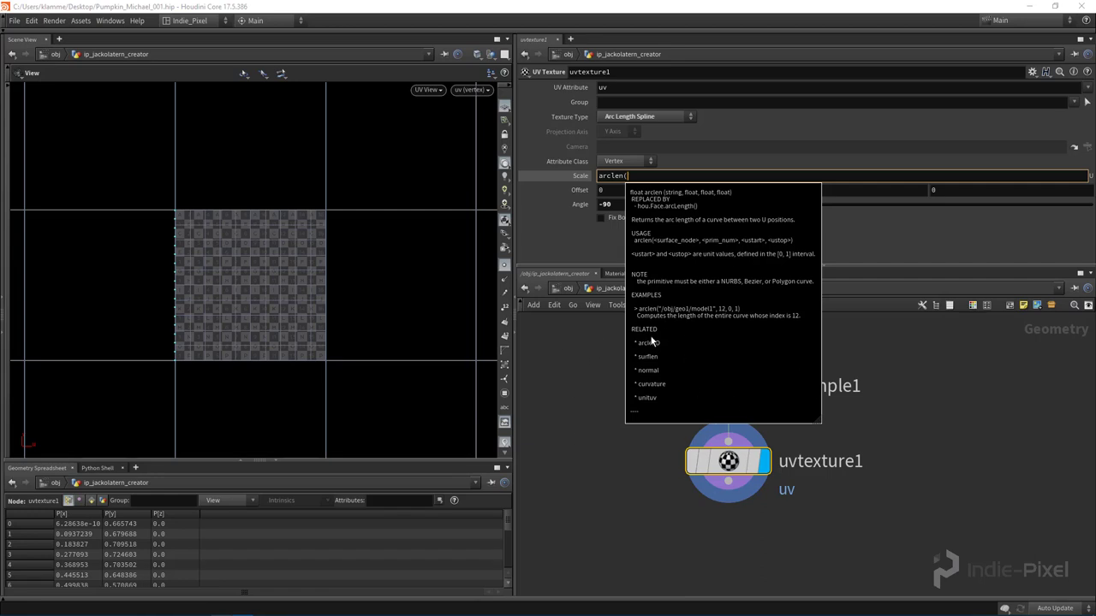
mouse_move(654, 343)
text(0)
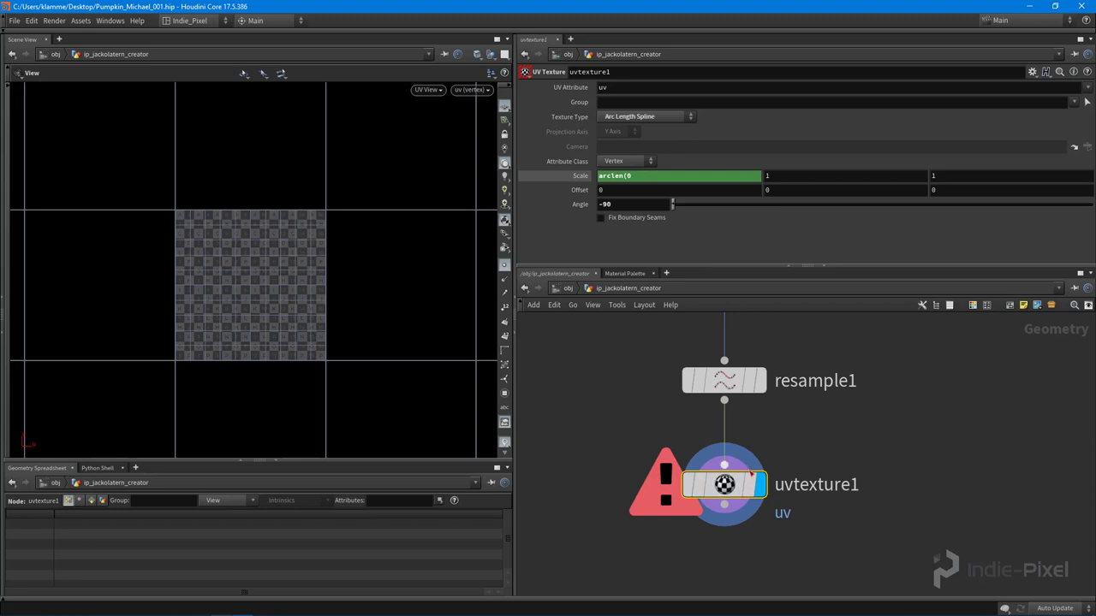
Step: Check resample1's settings, then continue filling the arclen(0, 0, expression on uvtexture1
click(720, 487)
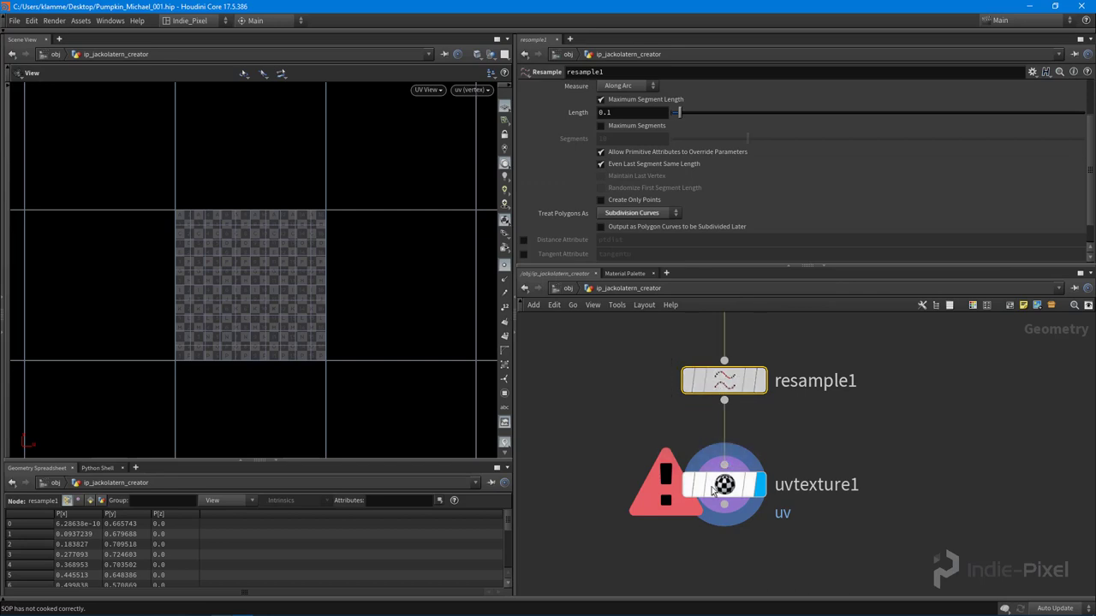
click(722, 487)
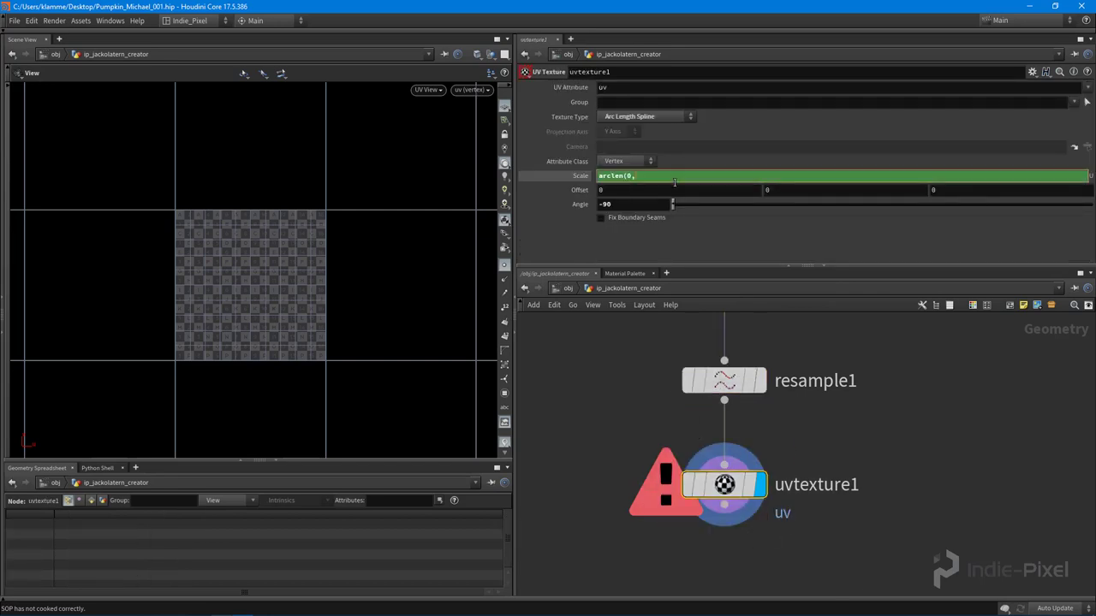
mouse_move(674, 180)
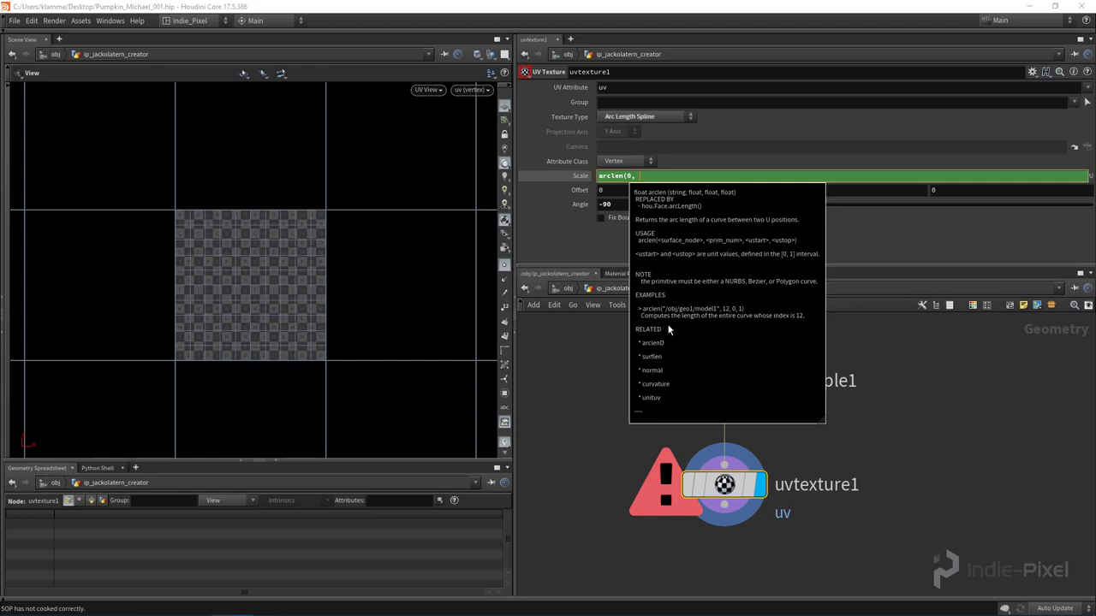
mouse_move(644, 315)
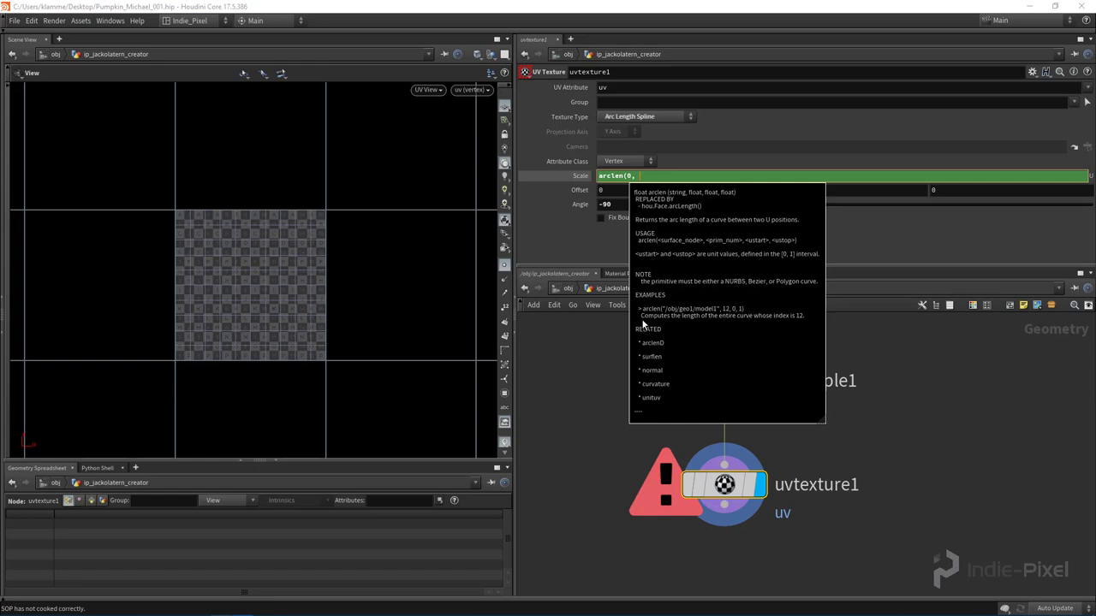
mouse_move(733, 250)
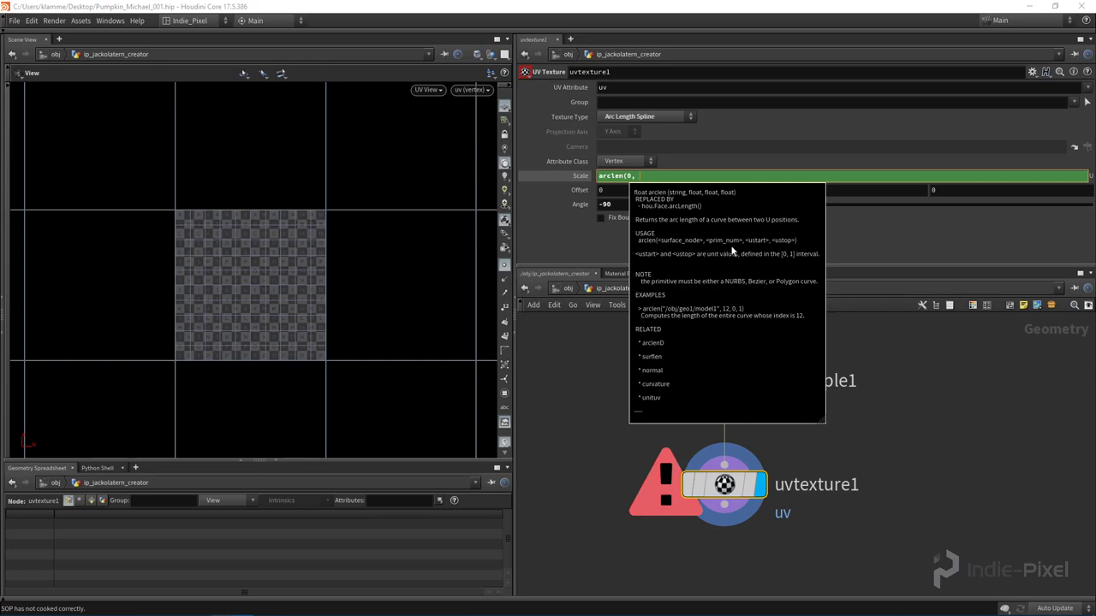
mouse_move(757, 247)
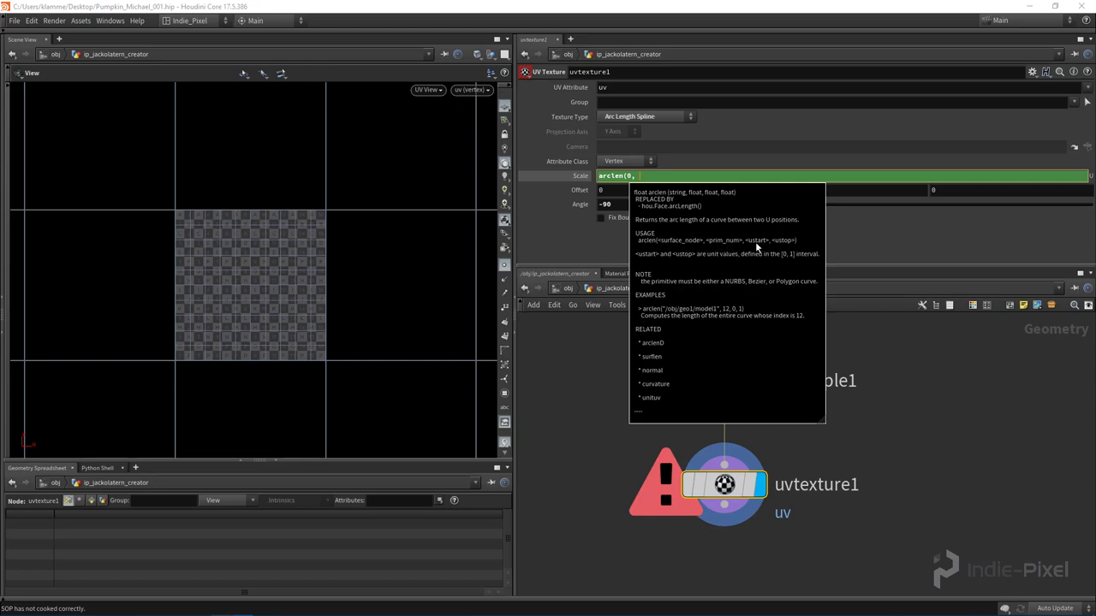
mouse_move(784, 253)
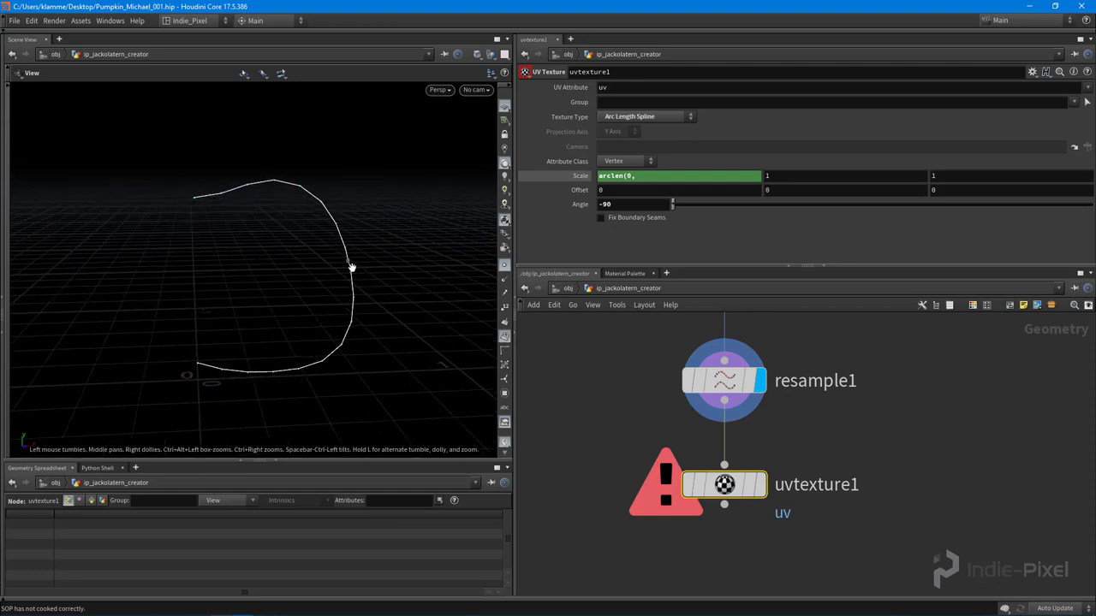
click(660, 175)
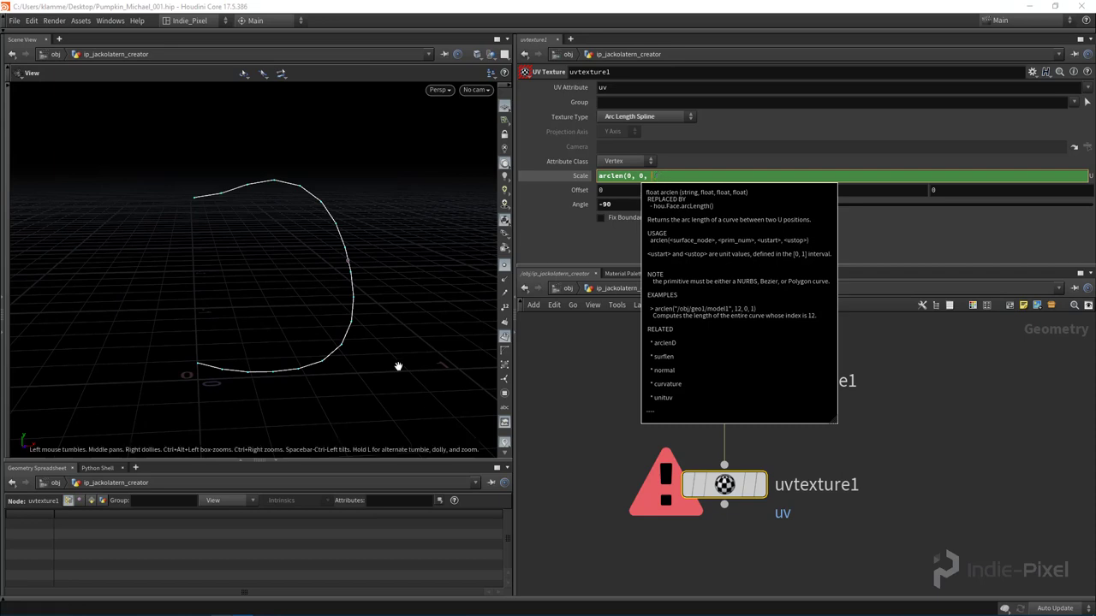
mouse_move(202, 364)
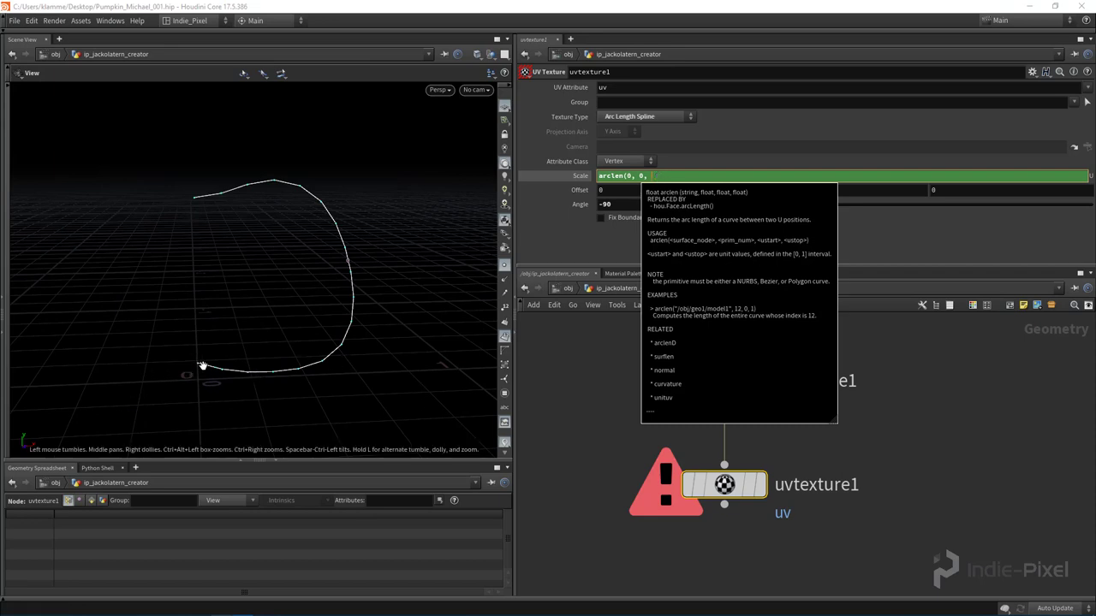
mouse_move(179, 192)
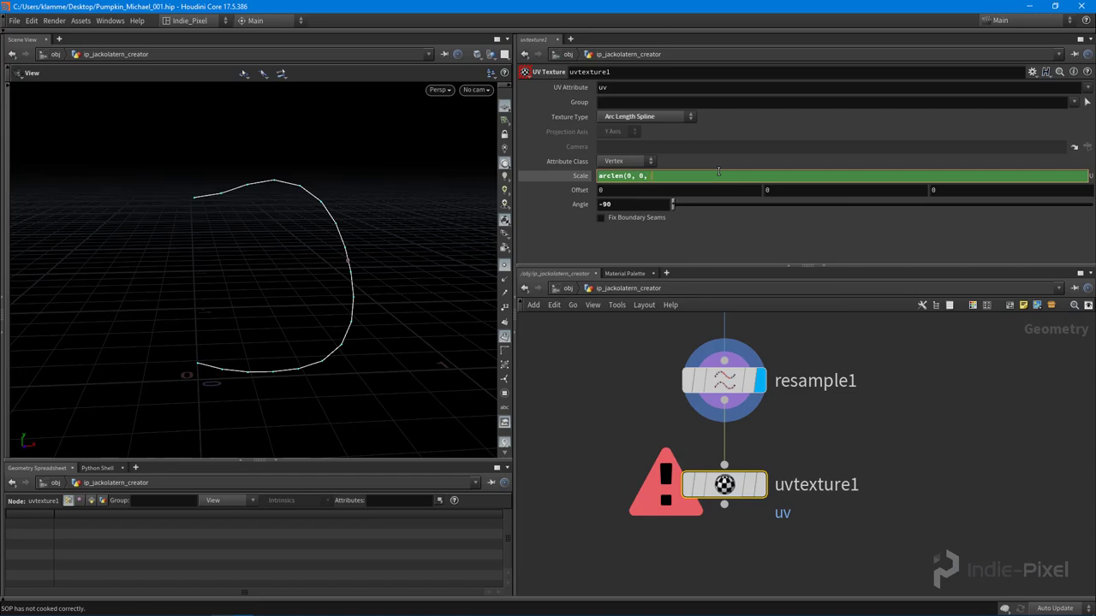
Step: Complete the UV scale as arclen(0, 0, 0, 1), clearing the error into a vertical UV strip
text(0, 1))
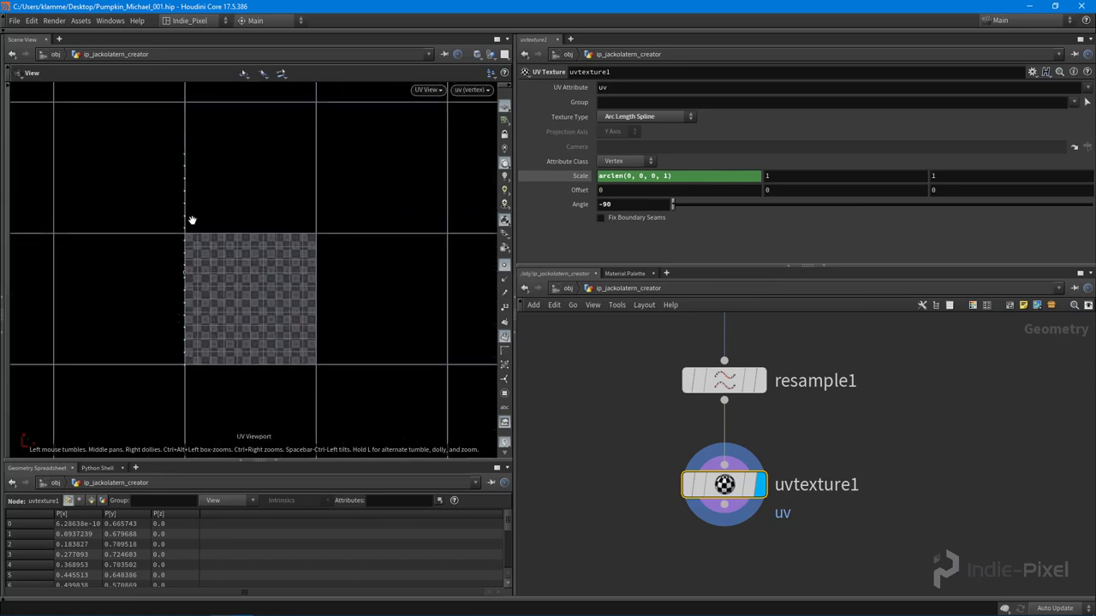
mouse_move(179, 164)
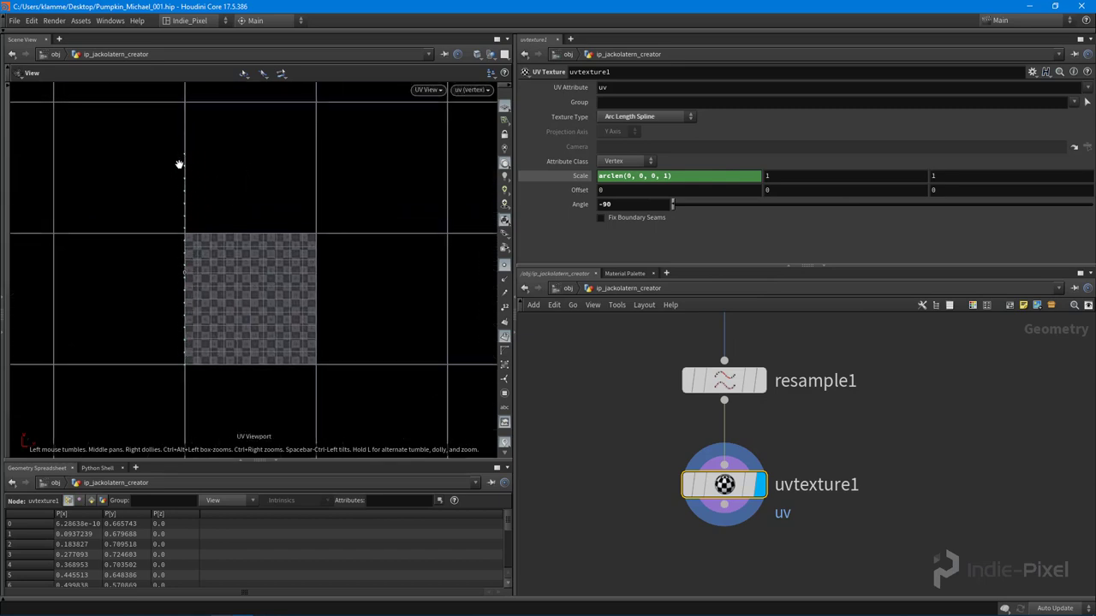
mouse_move(197, 303)
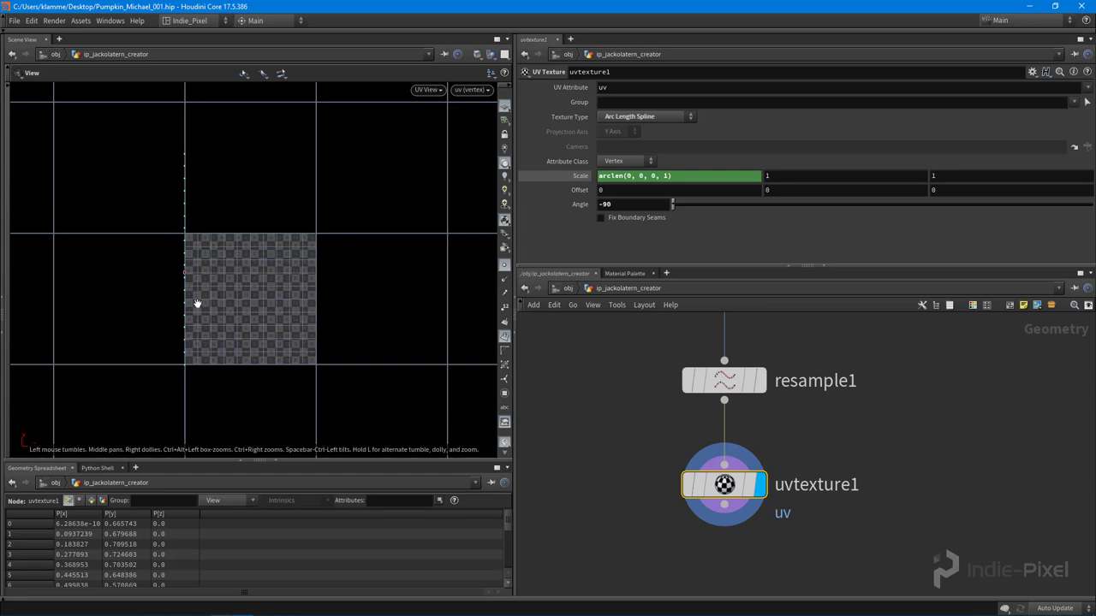
drag(197, 304, 231, 325)
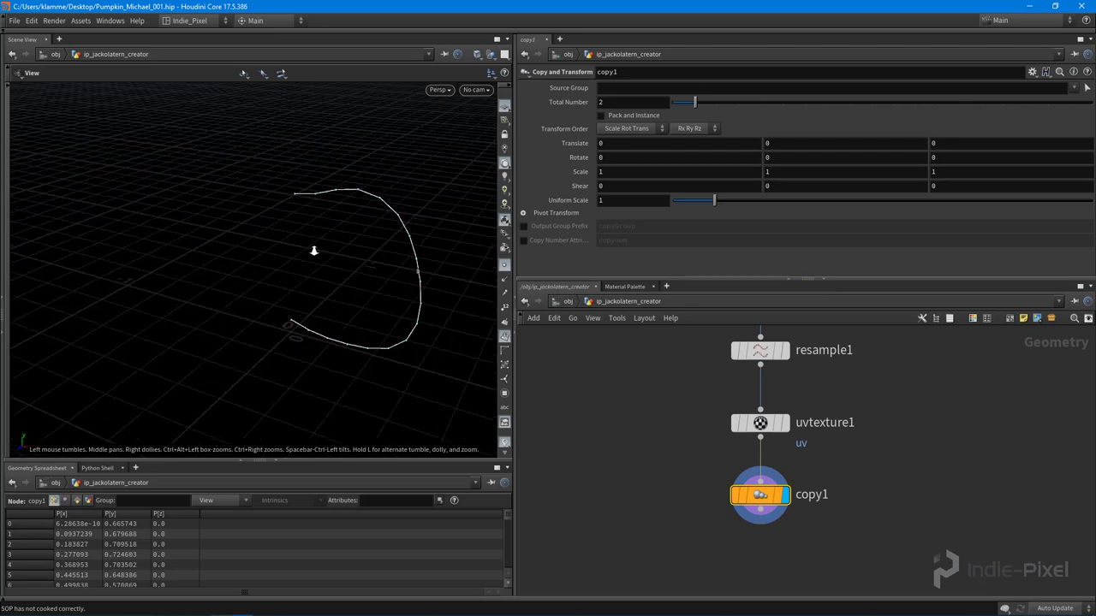
Step: Set copy1's Total Number to 10 copies of the UV'd curve profile
drag(313, 250, 181, 222)
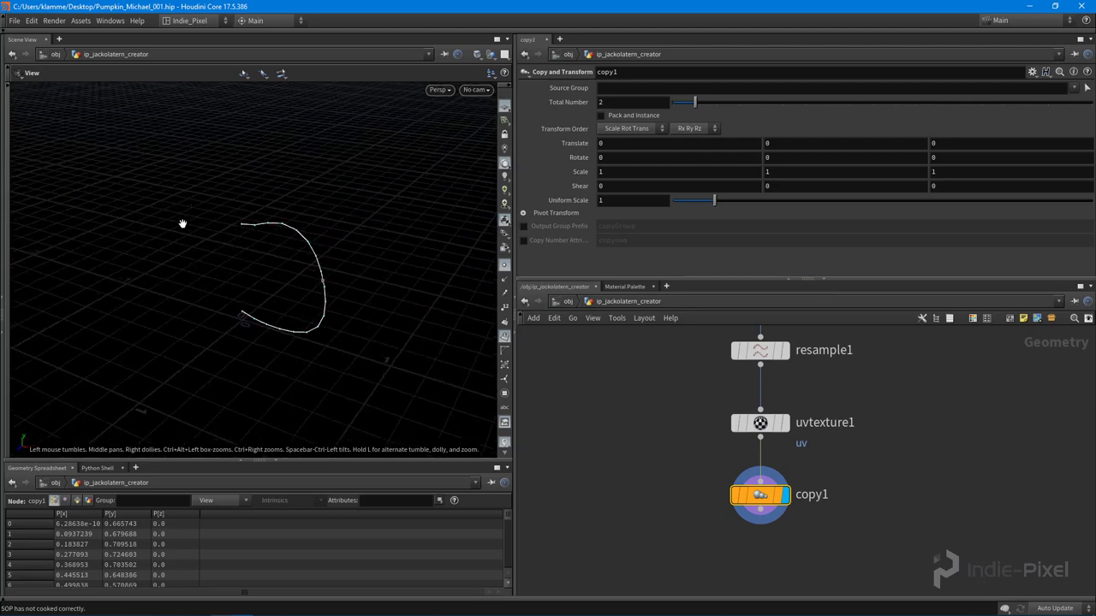
mouse_move(295, 231)
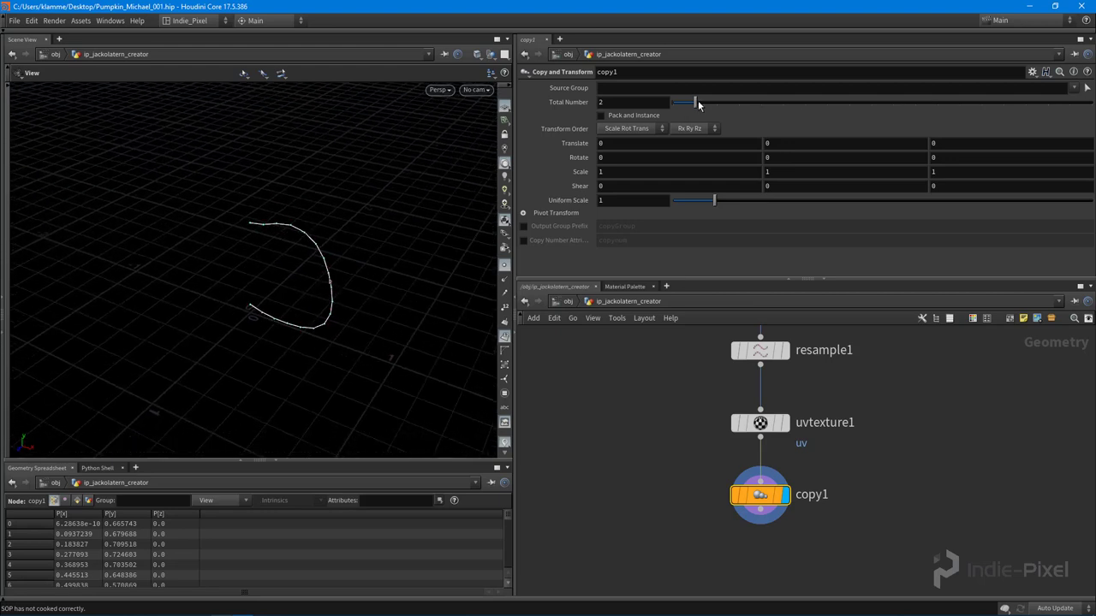
drag(684, 103, 888, 103)
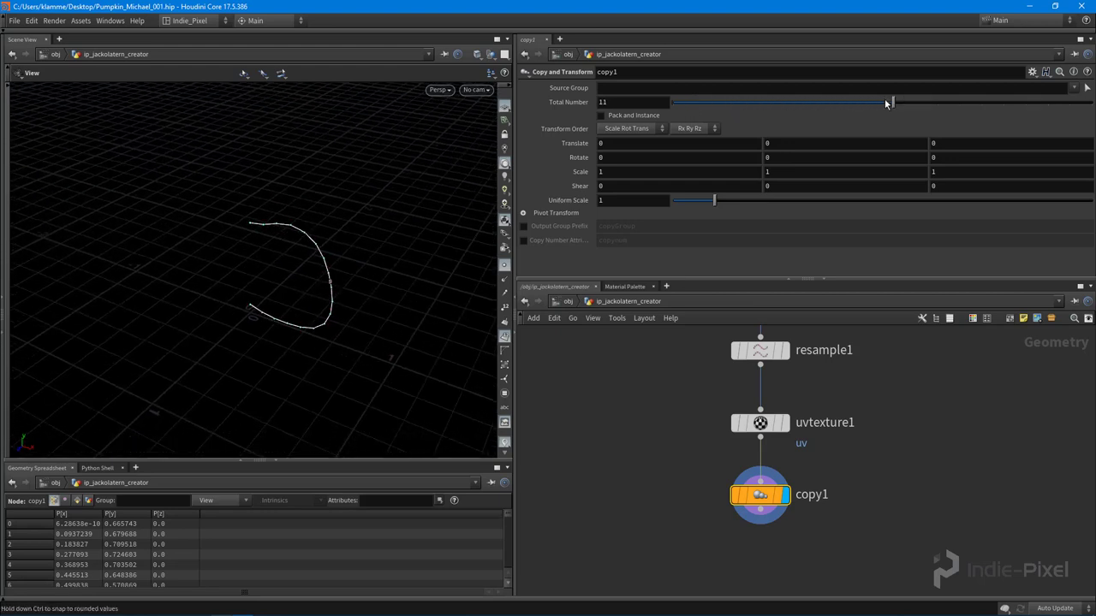
drag(887, 103, 871, 103)
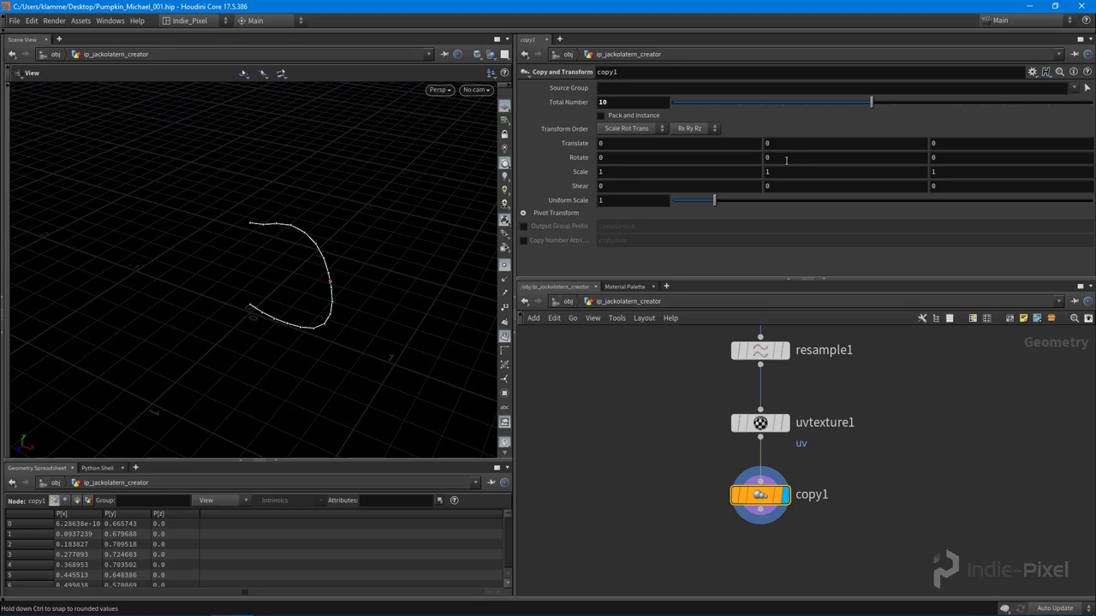
Step: Give copy1 a Y rotation of about 28.9 degrees so the ten profiles fan into a cage
click(767, 158)
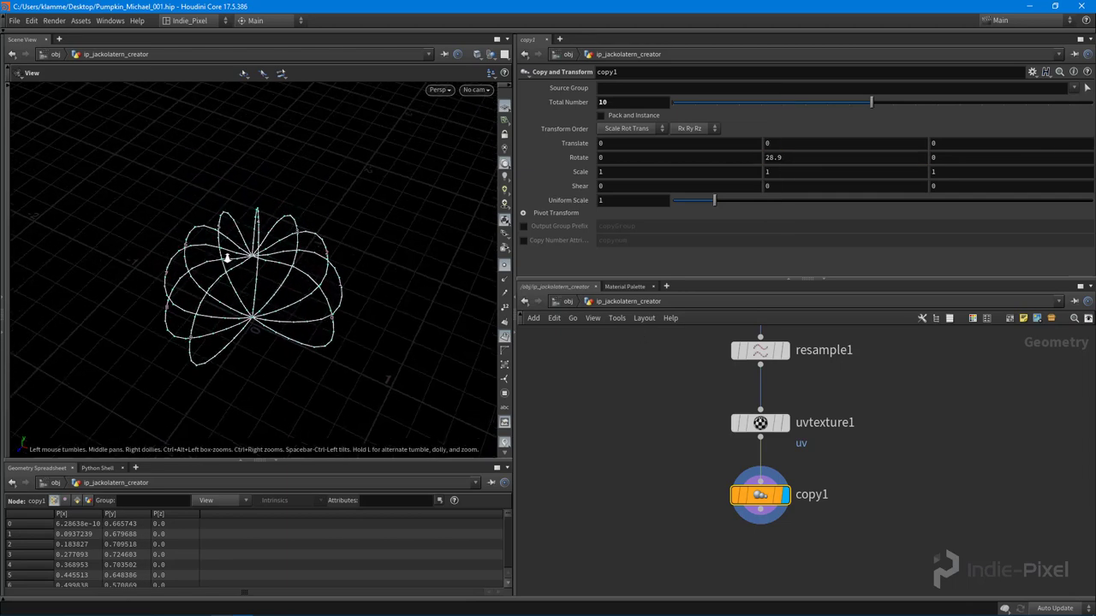
drag(240, 257, 243, 248)
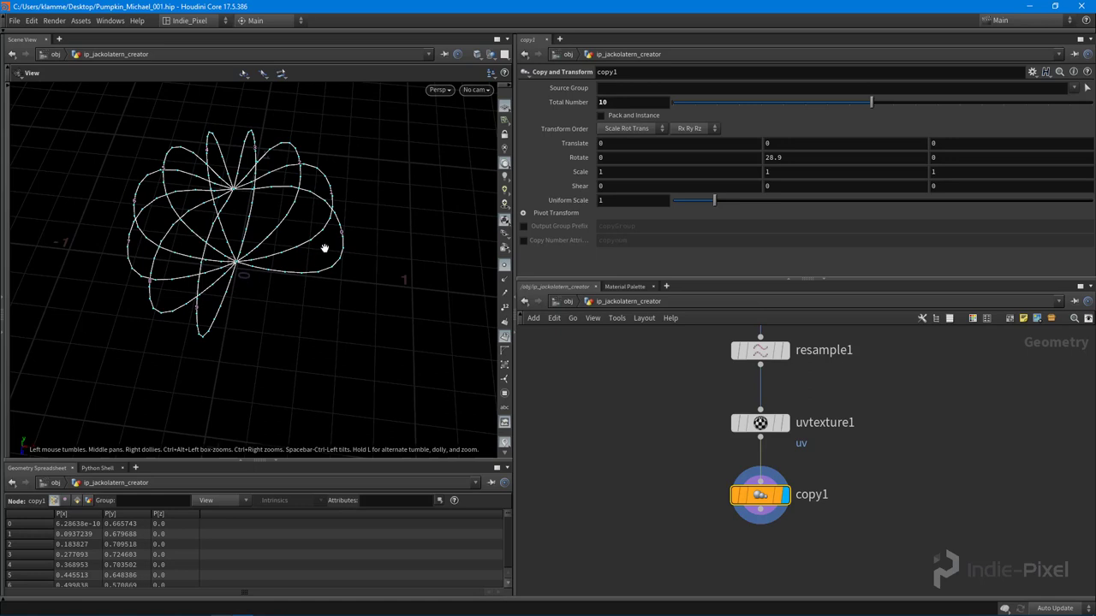
mouse_move(353, 165)
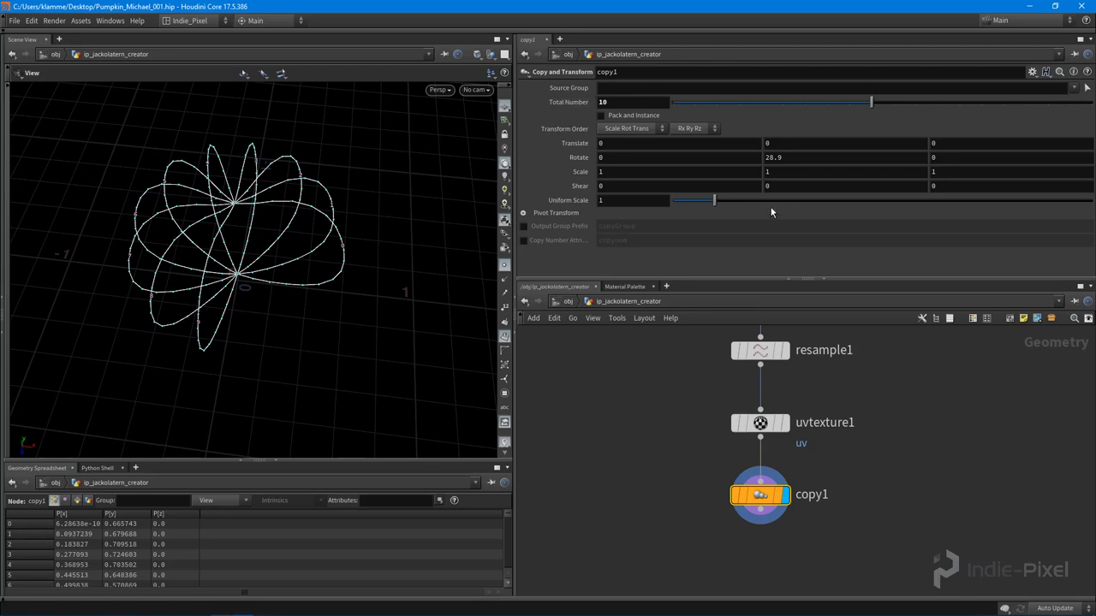
Step: Make copy1's Rotate Y 360/ch("ncy"), referencing the Total Number channel
click(842, 158)
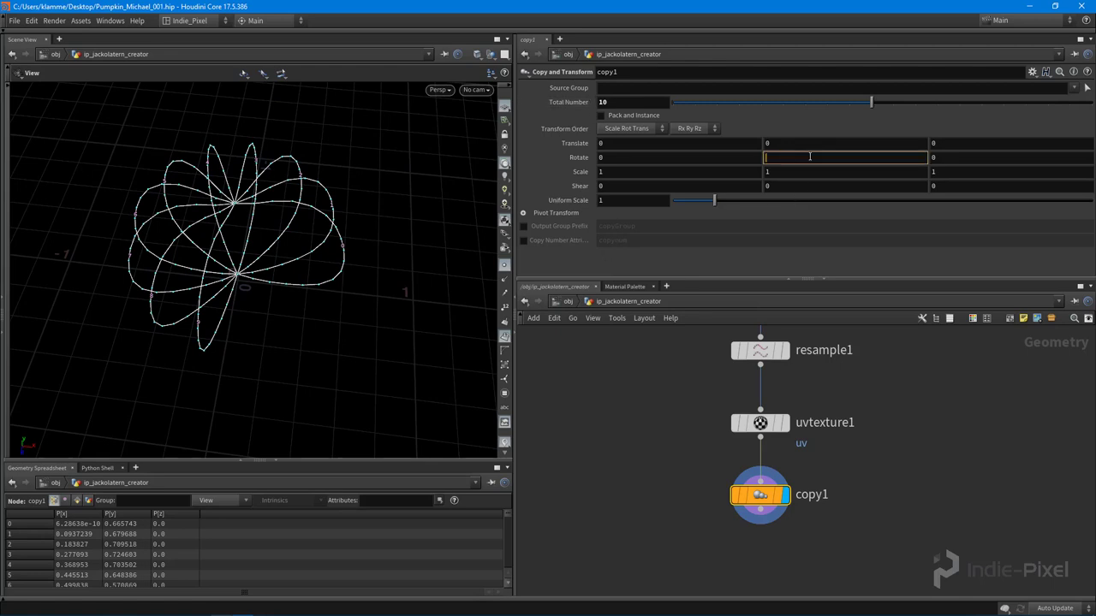
text(360/)
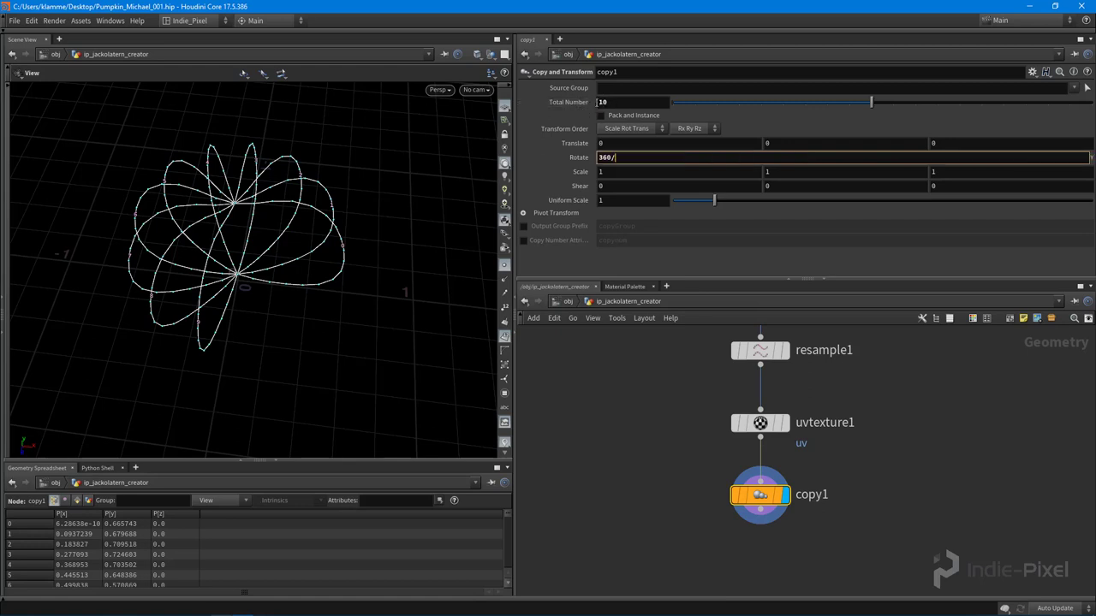
right_click(608, 157)
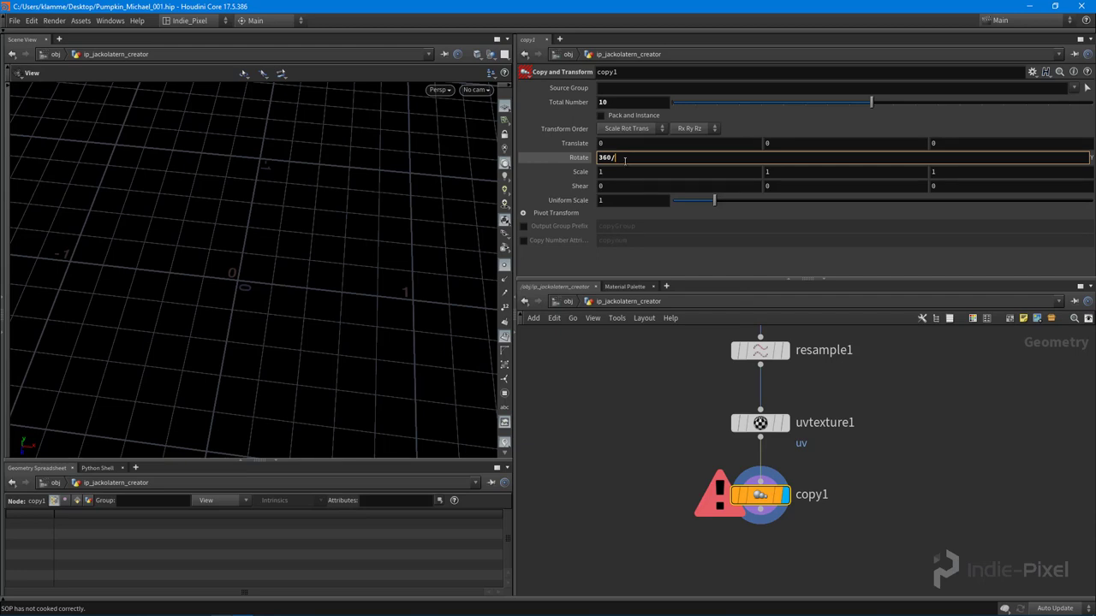
right_click(620, 157)
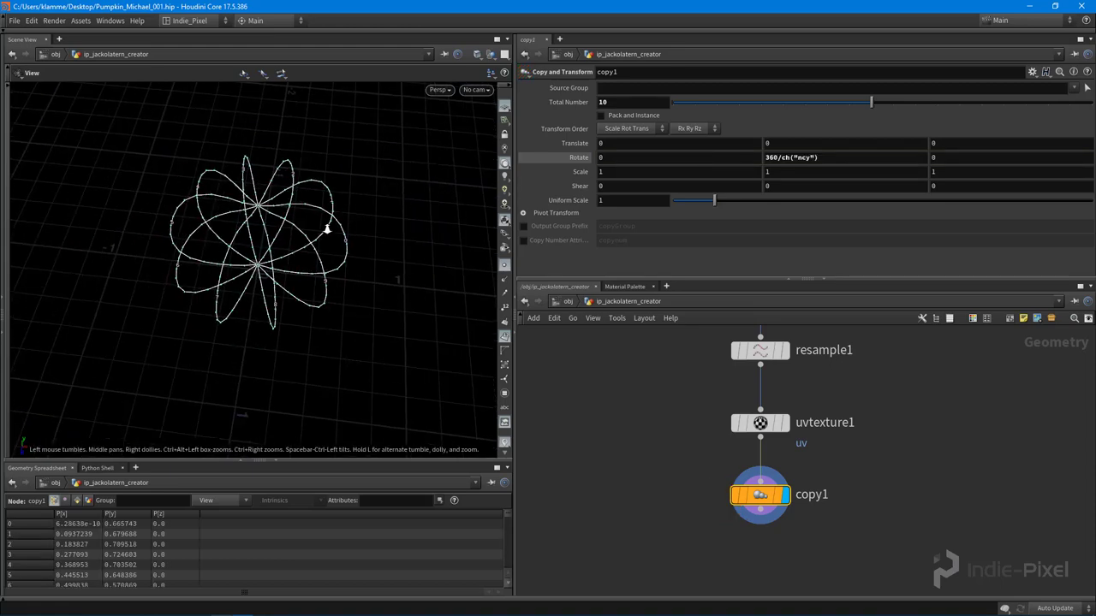
drag(326, 231, 317, 168)
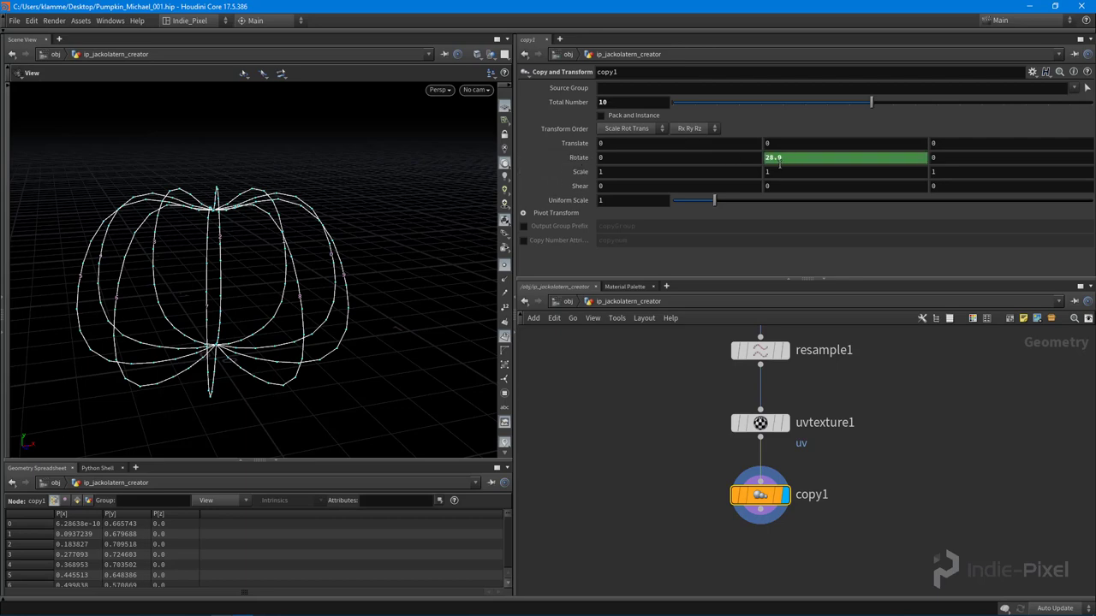
text(360/ch("ncy"))
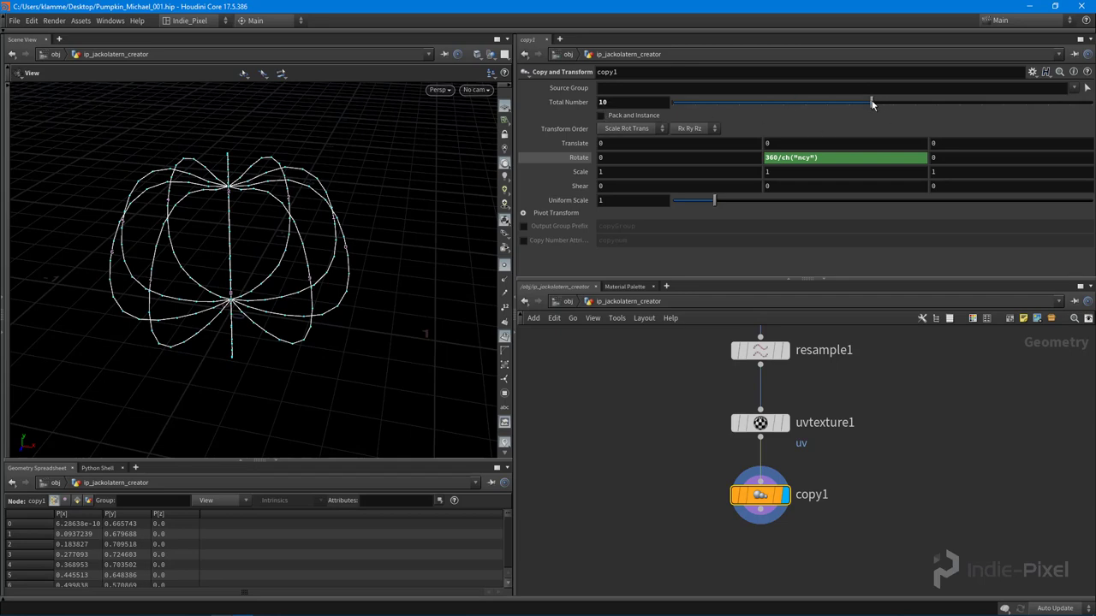
Step: Raise Total Number to 15 so the profiles ring evenly into a pumpkin cage
drag(872, 103, 1003, 103)
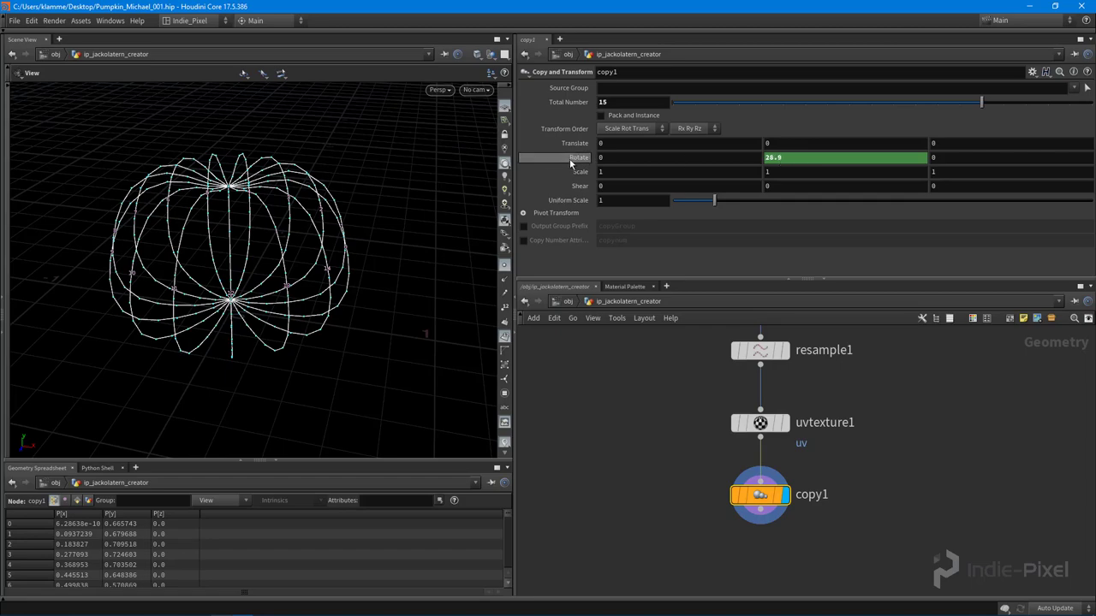
text(360/ch("ncy"))
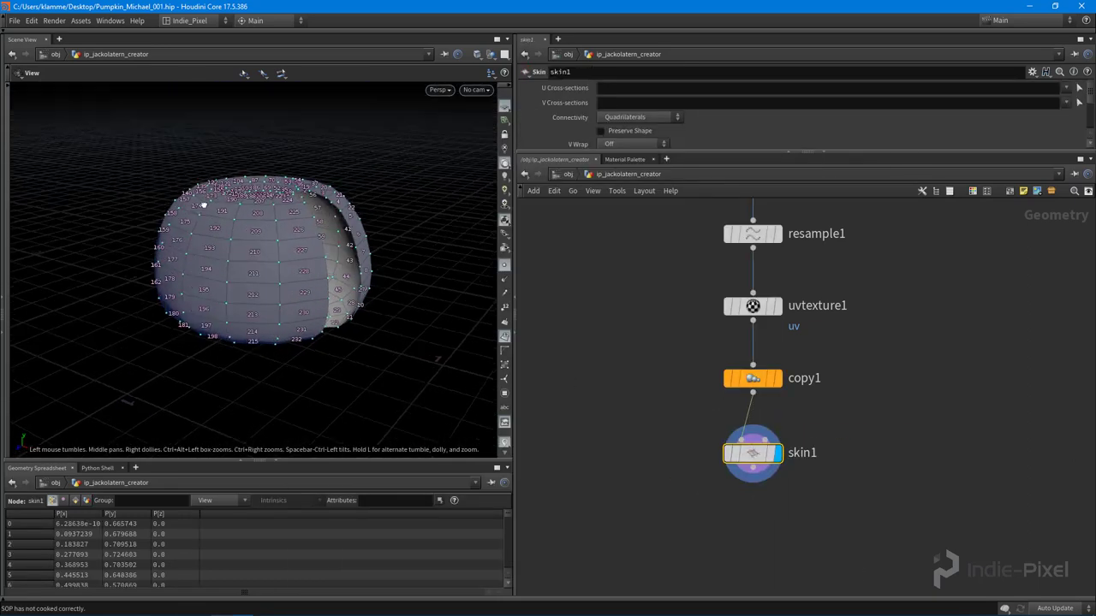
Step: Orbit the view to inspect the skinned pumpkin surface and its curve cage
drag(256, 257, 240, 154)
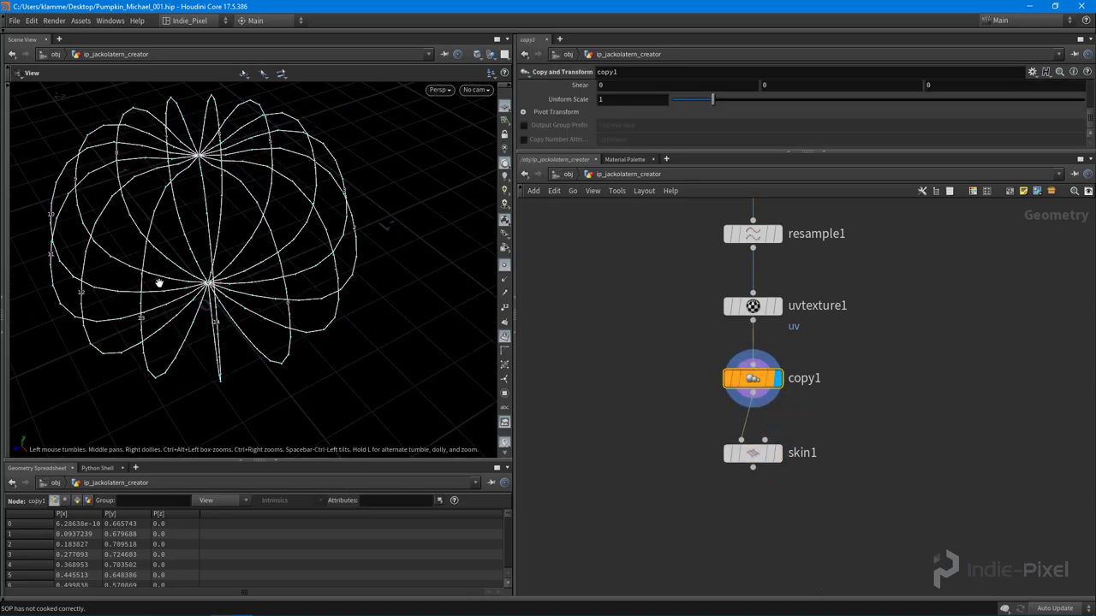
drag(158, 282, 305, 264)
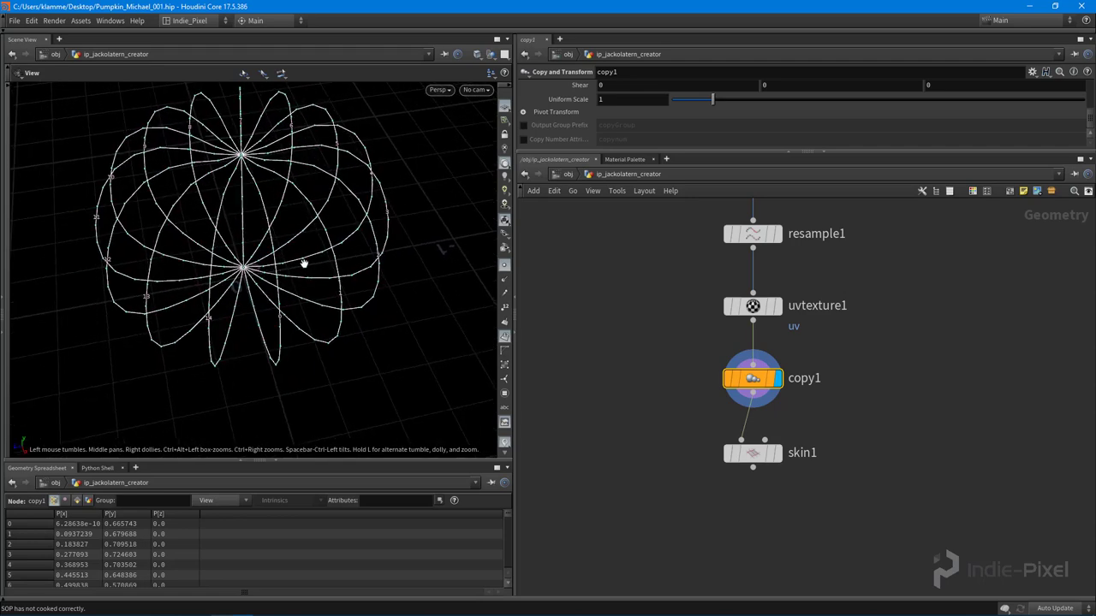
mouse_move(195, 293)
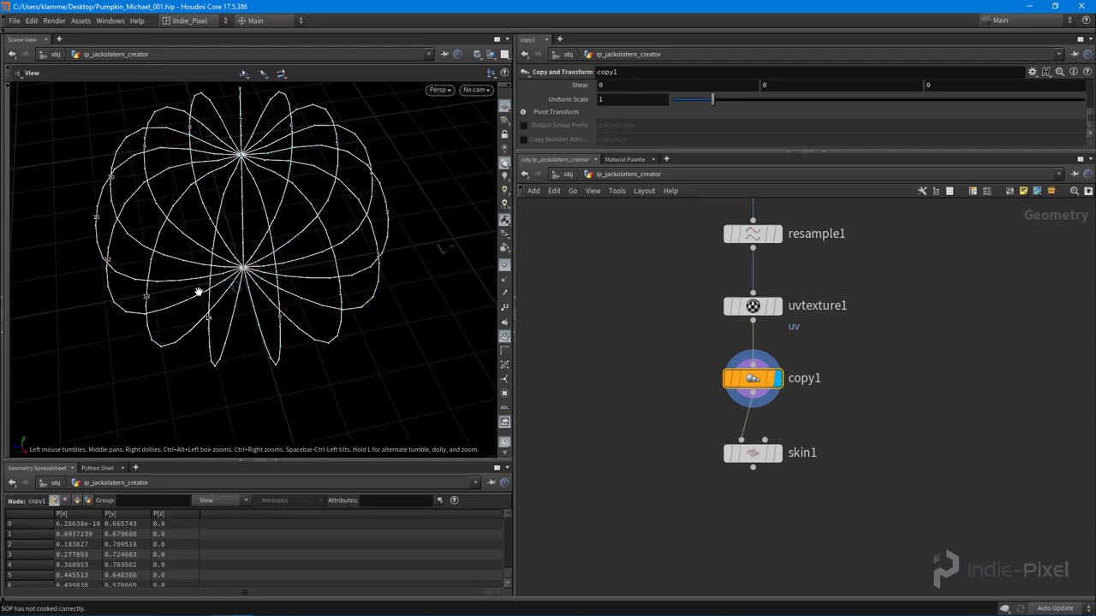
mouse_move(308, 409)
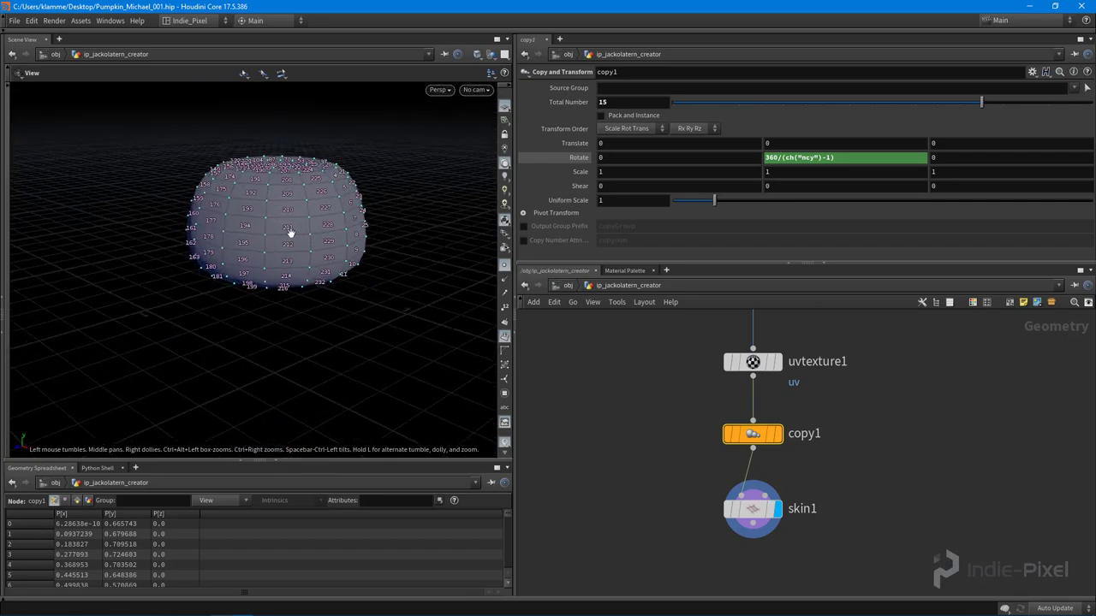
Step: Add reverse1 after skin1 and frame the pumpkin's checkered UV layout in UV View
key(Tab)
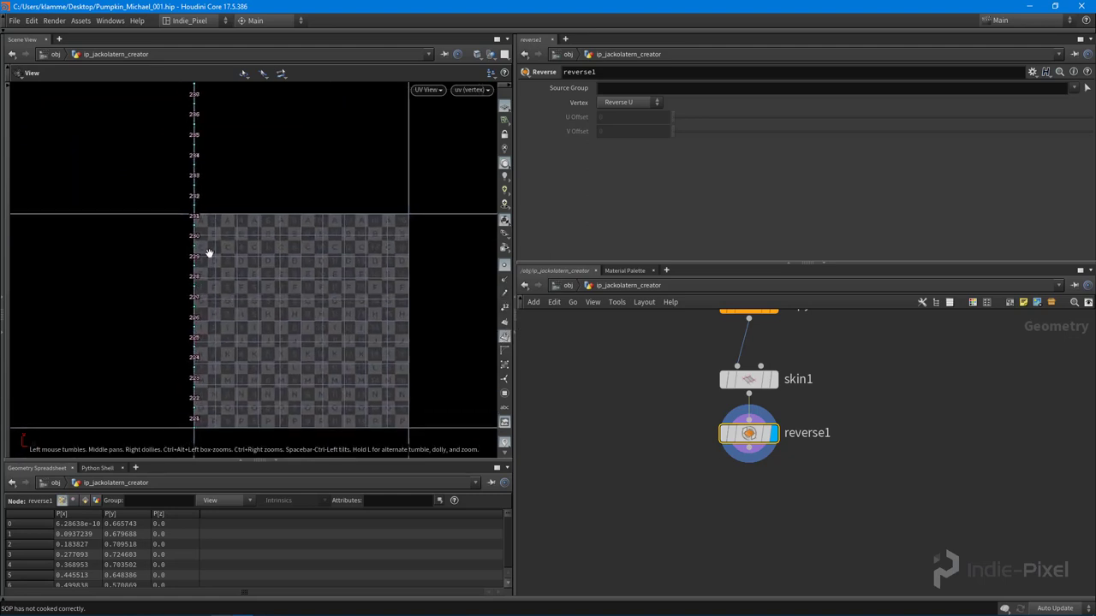
drag(208, 253, 171, 135)
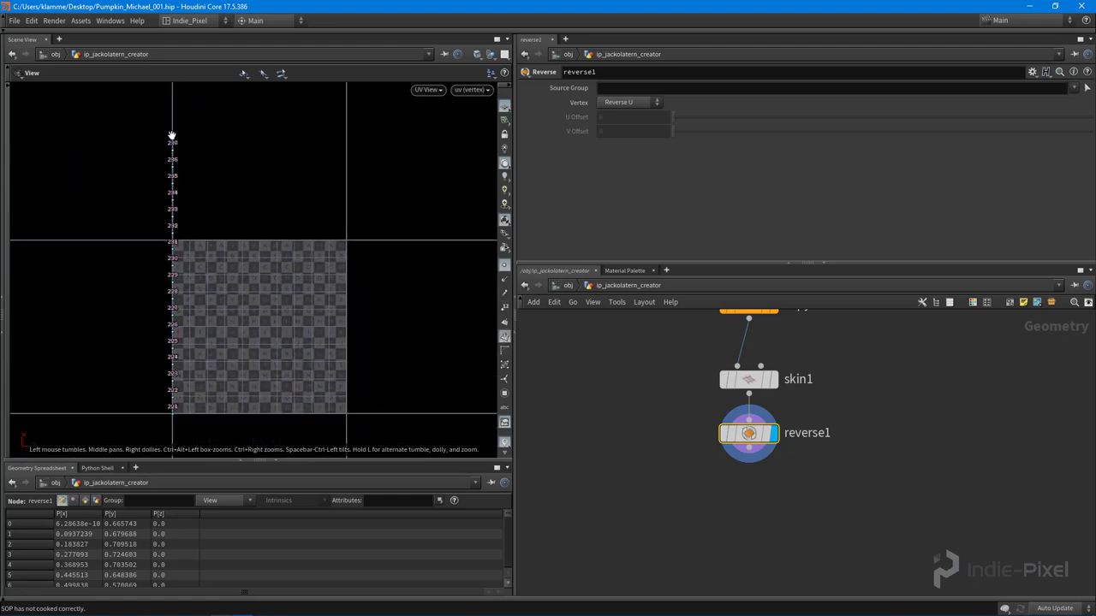
mouse_move(167, 317)
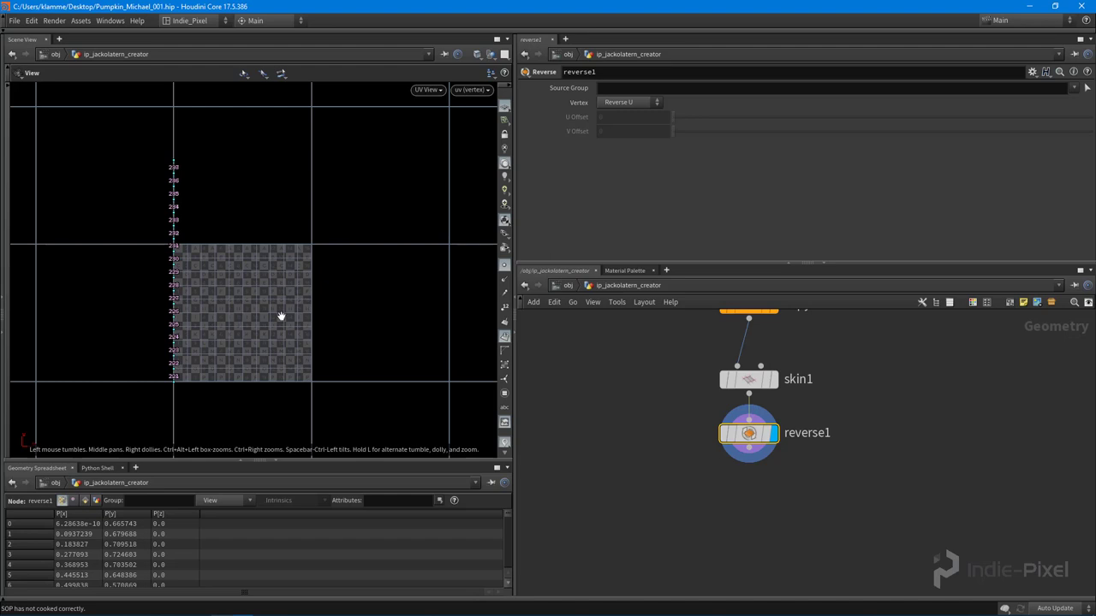
mouse_move(312, 301)
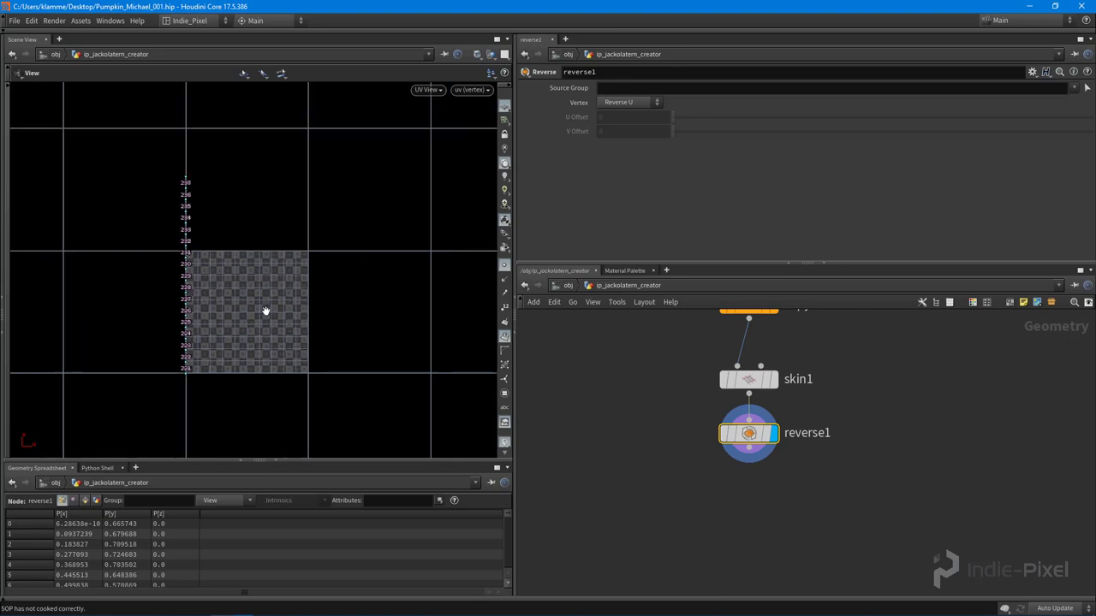
mouse_move(307, 348)
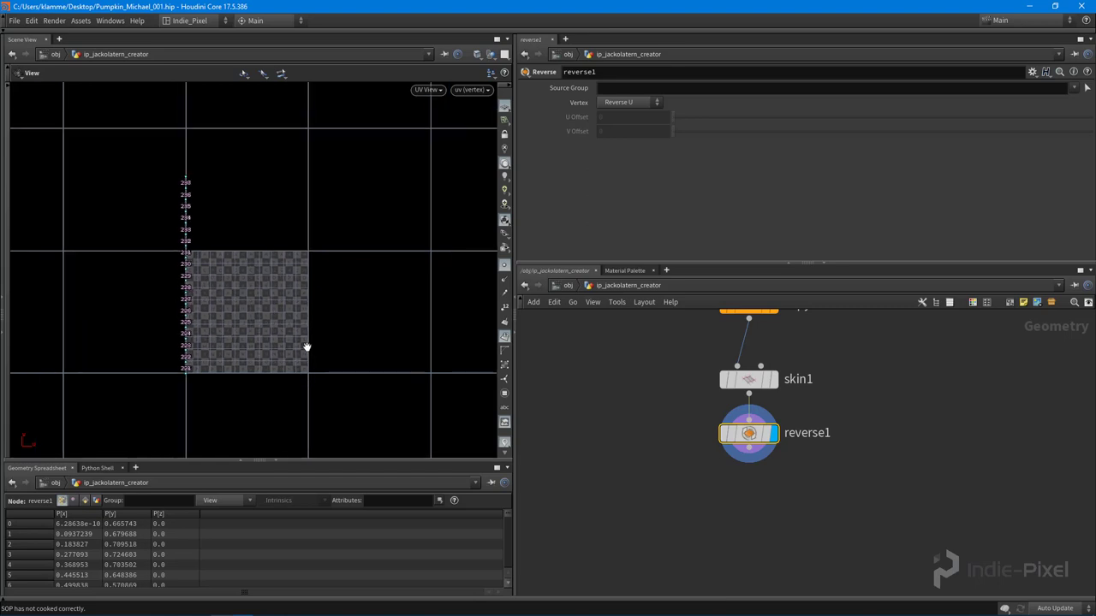
mouse_move(284, 339)
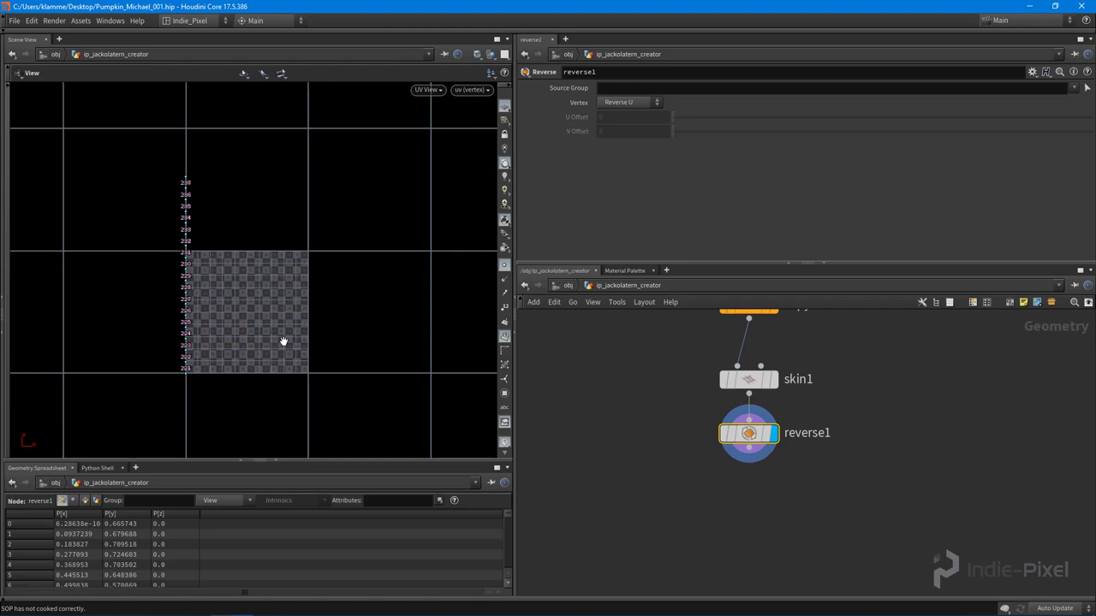